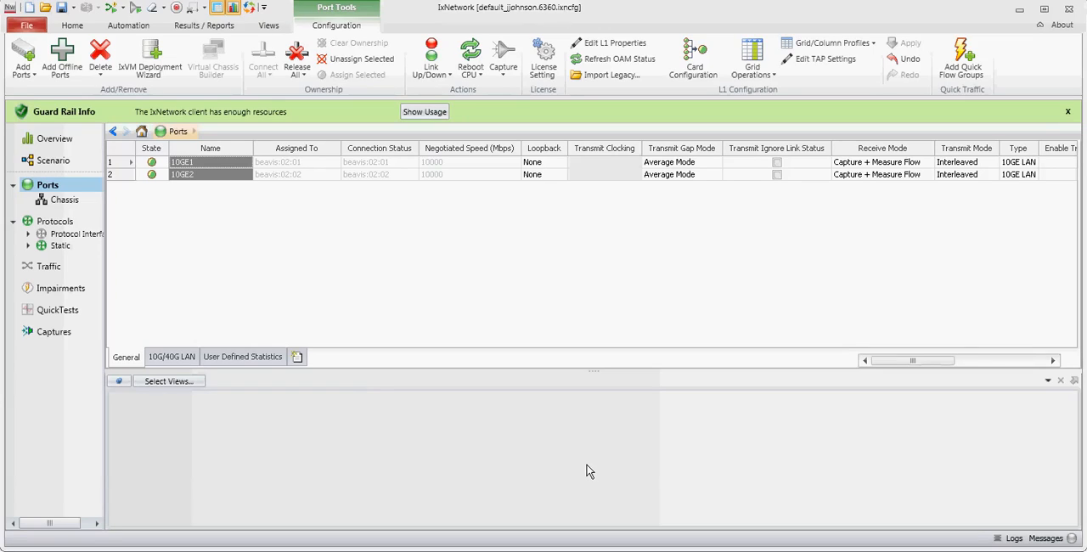
pyautogui.moveTo(614, 464)
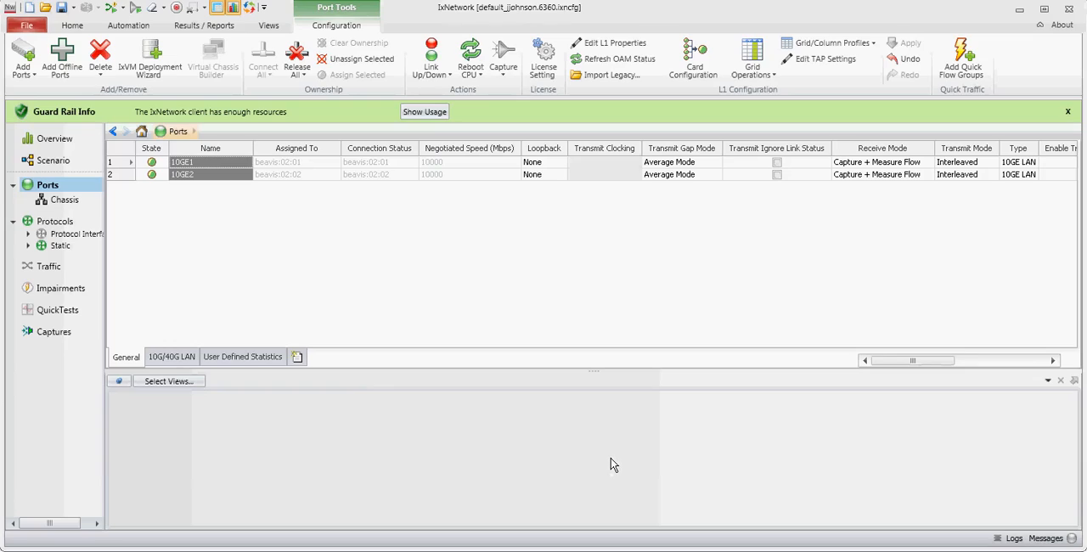
pyautogui.moveTo(179, 247)
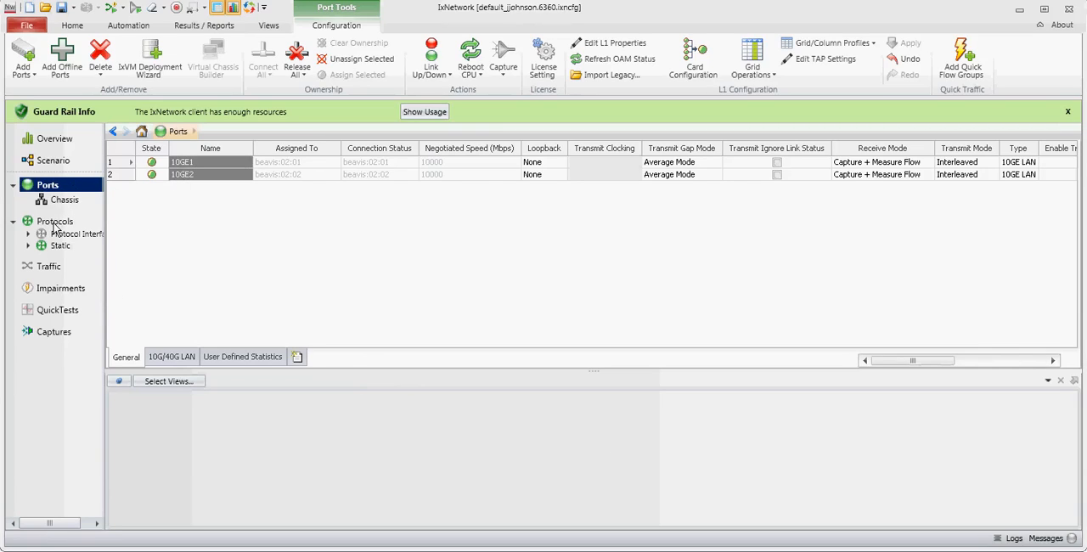
# From Protocols, open Add Protocols and run the RSVP-TE wizard under MPLS
pyautogui.click(55, 221)
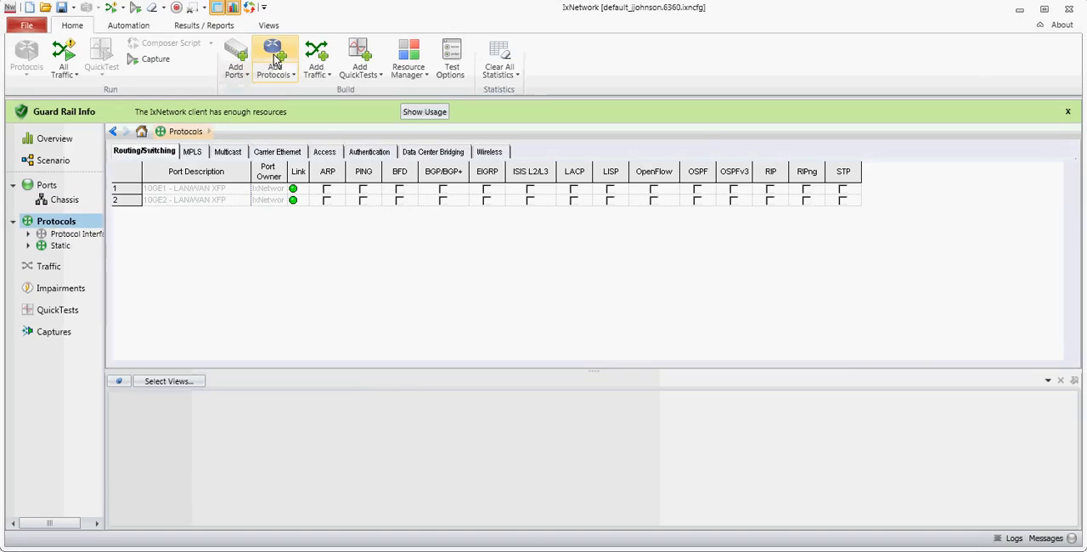
pyautogui.click(274, 58)
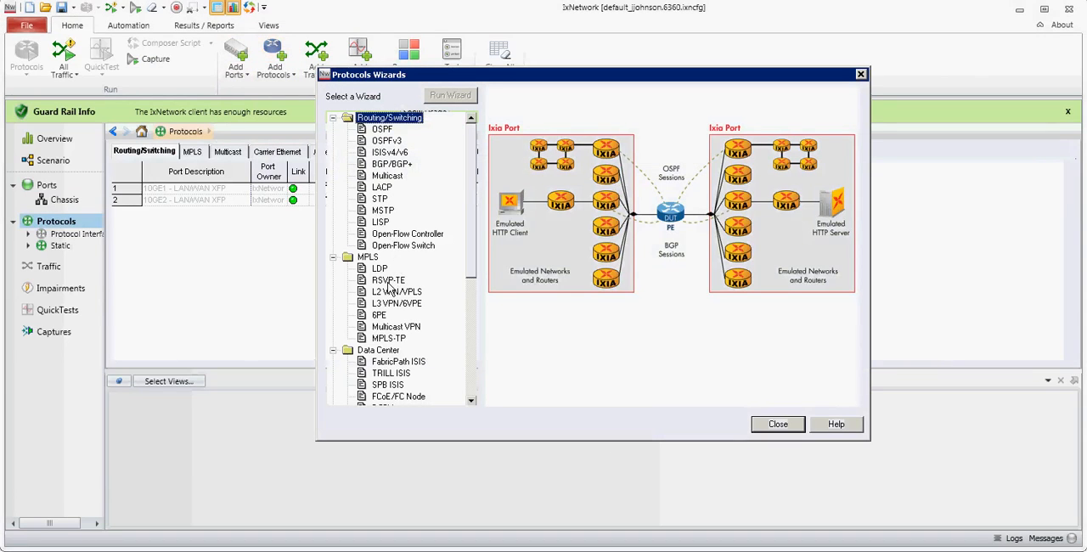
pyautogui.click(388, 280)
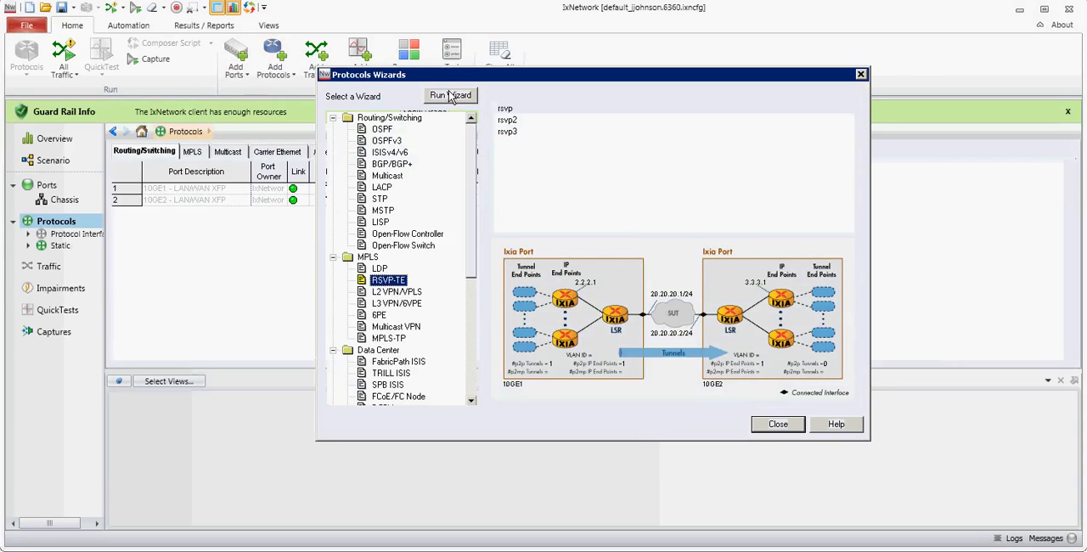
pyautogui.click(450, 95)
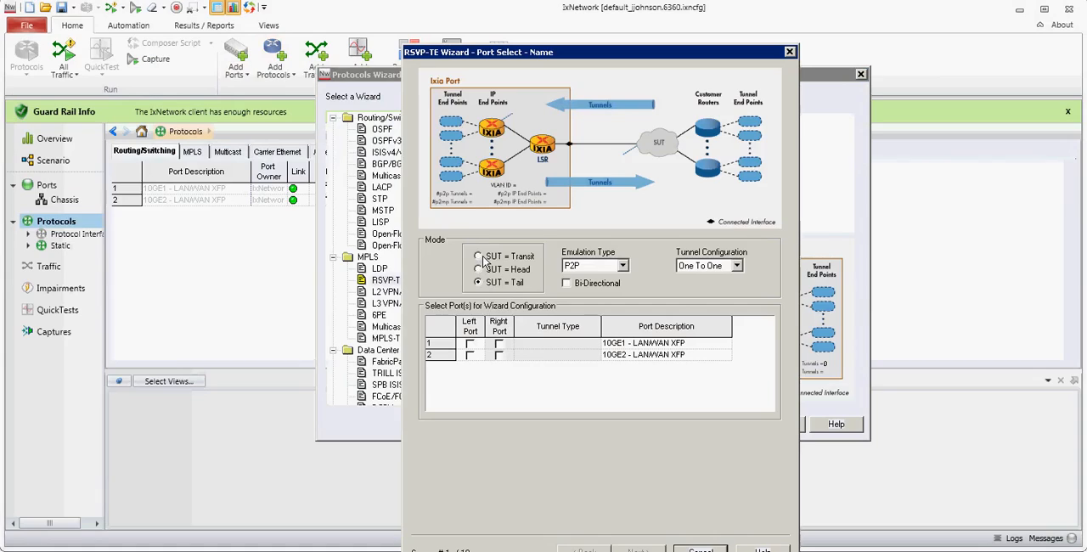
# Choose SUT as Transit, with 10GE1 as the ingress port and 10GE2 as egress
pyautogui.click(478, 255)
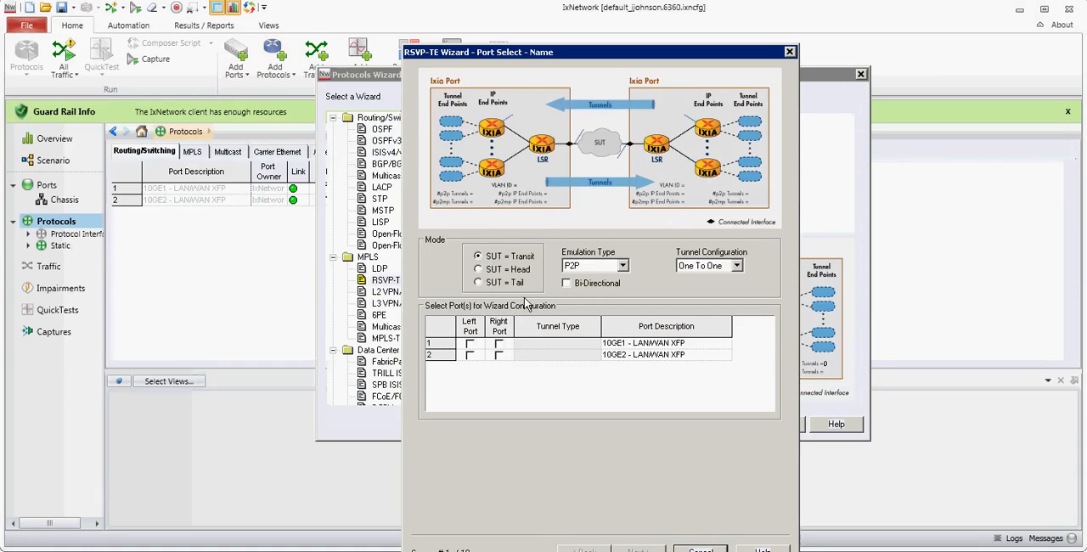
pyautogui.moveTo(478, 375)
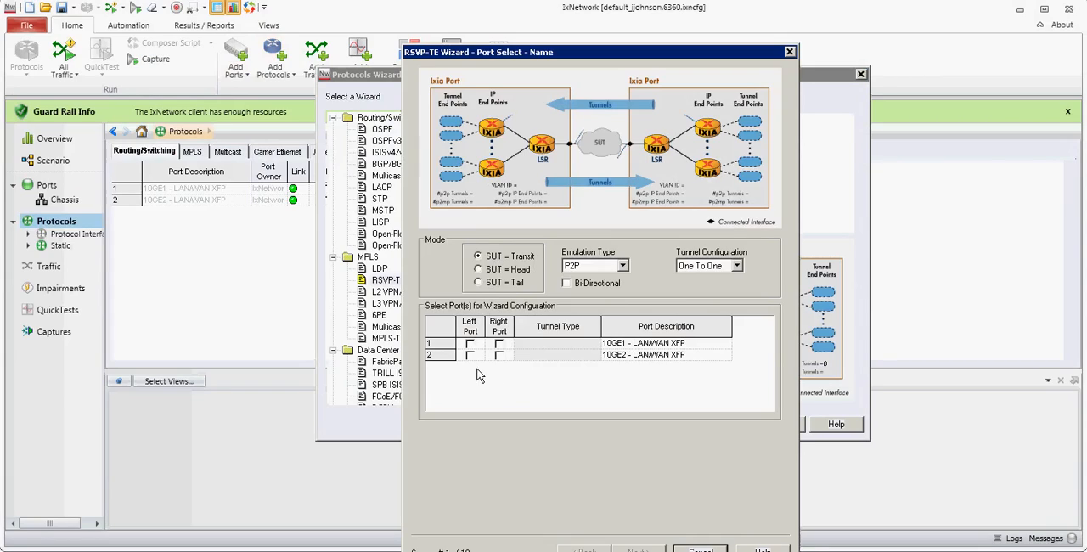
pyautogui.click(499, 355)
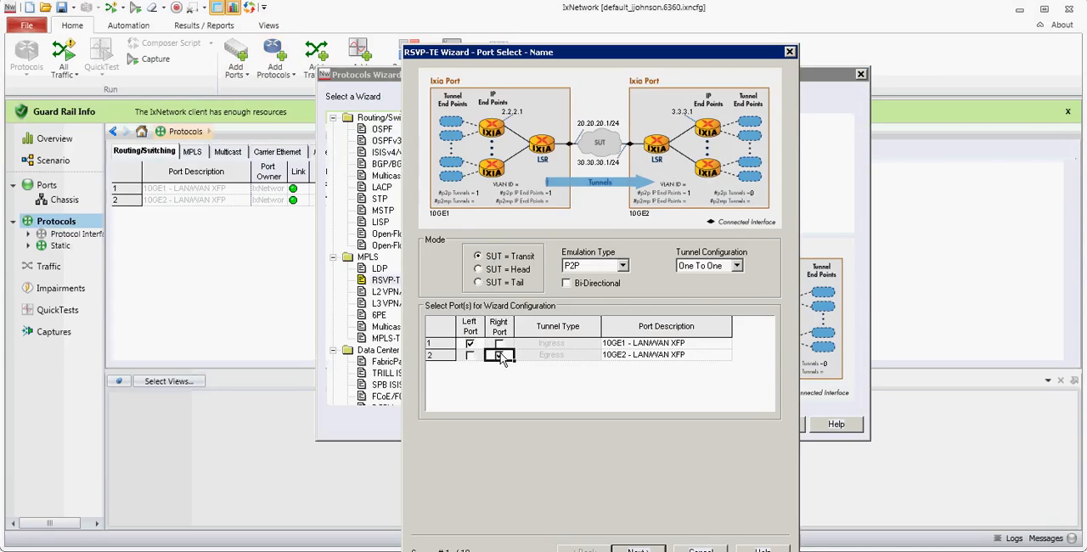
pyautogui.click(498, 354)
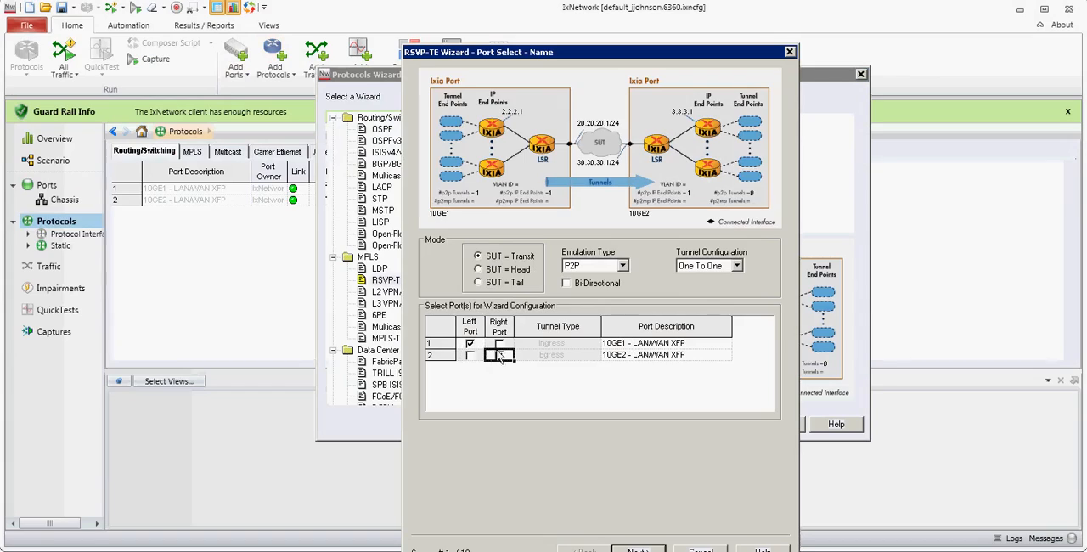
pyautogui.click(500, 354)
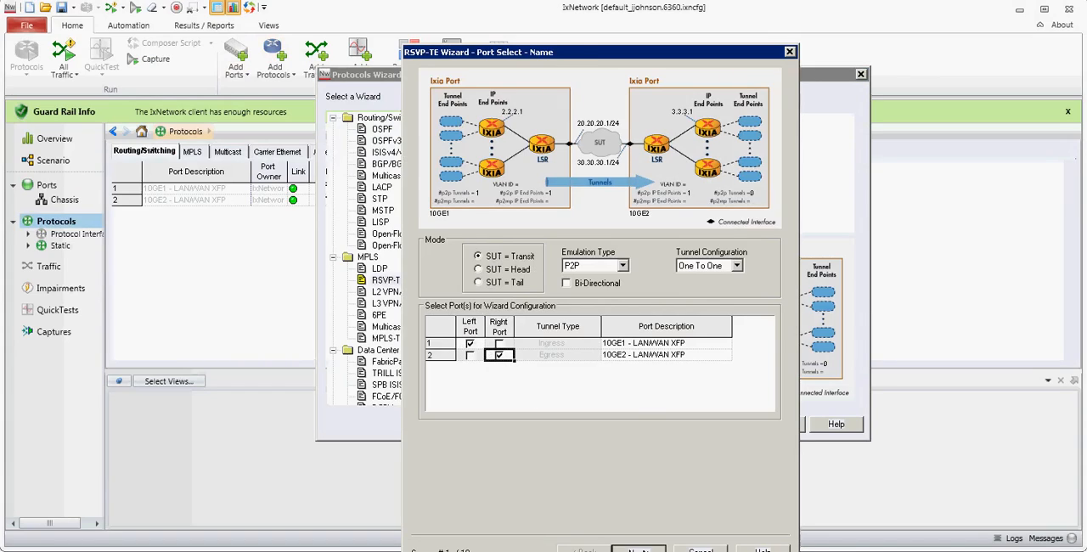
# Advance to IP settings and enable the left port's tester IP 20.20.20.2
pyautogui.click(638, 549)
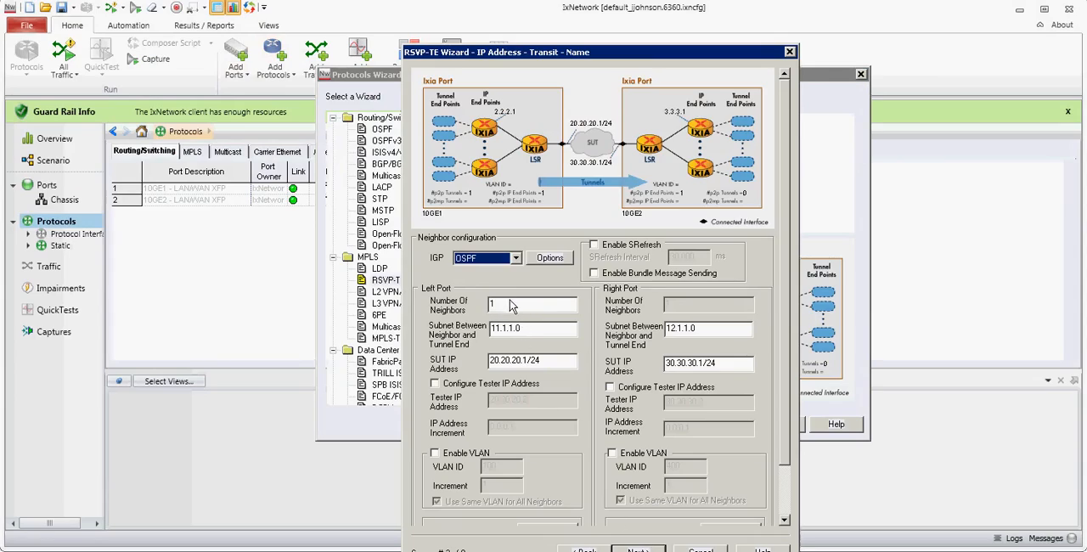
pyautogui.click(532, 304)
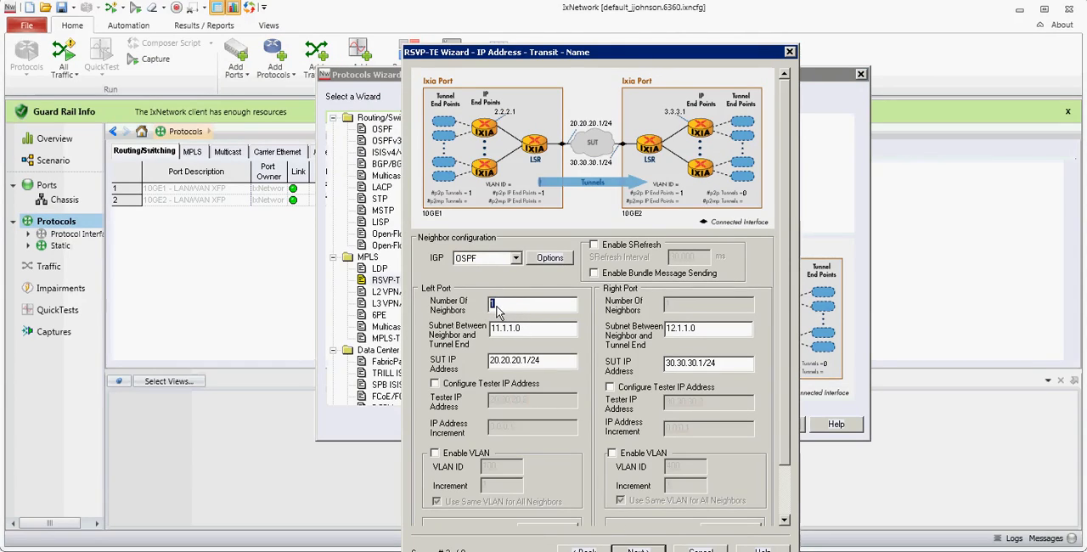
pyautogui.moveTo(537, 143)
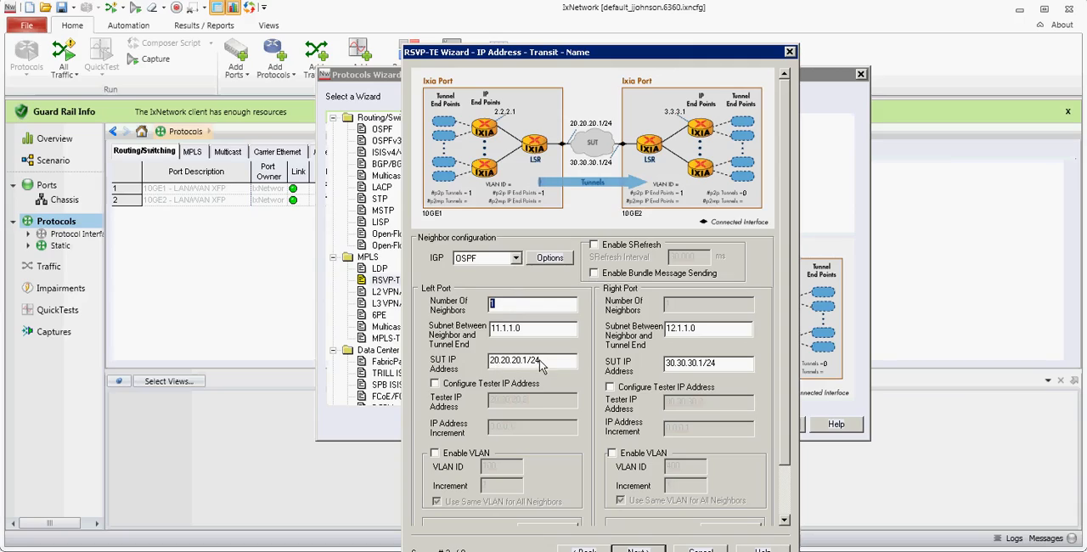
pyautogui.moveTo(457, 398)
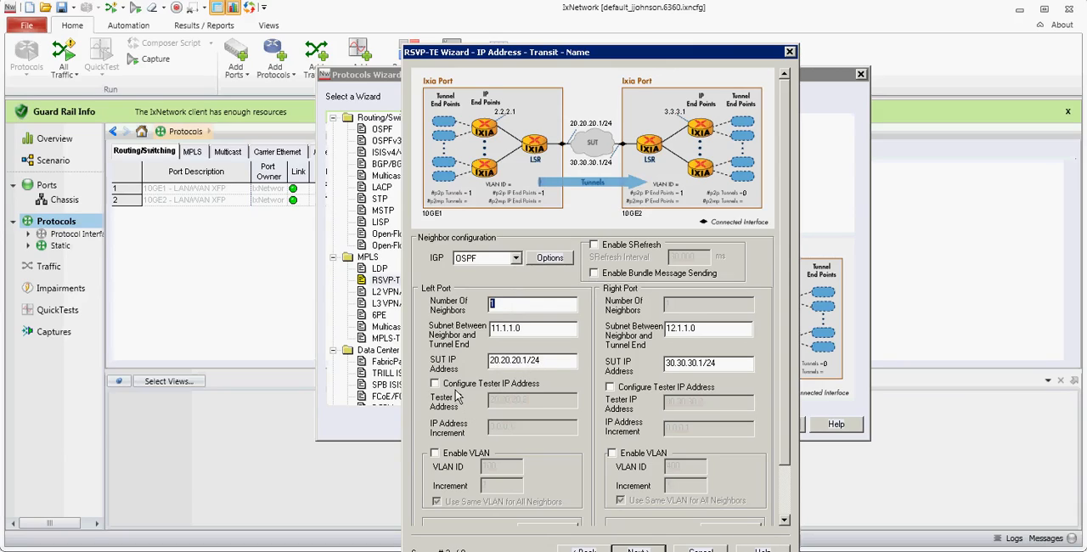
pyautogui.click(435, 383)
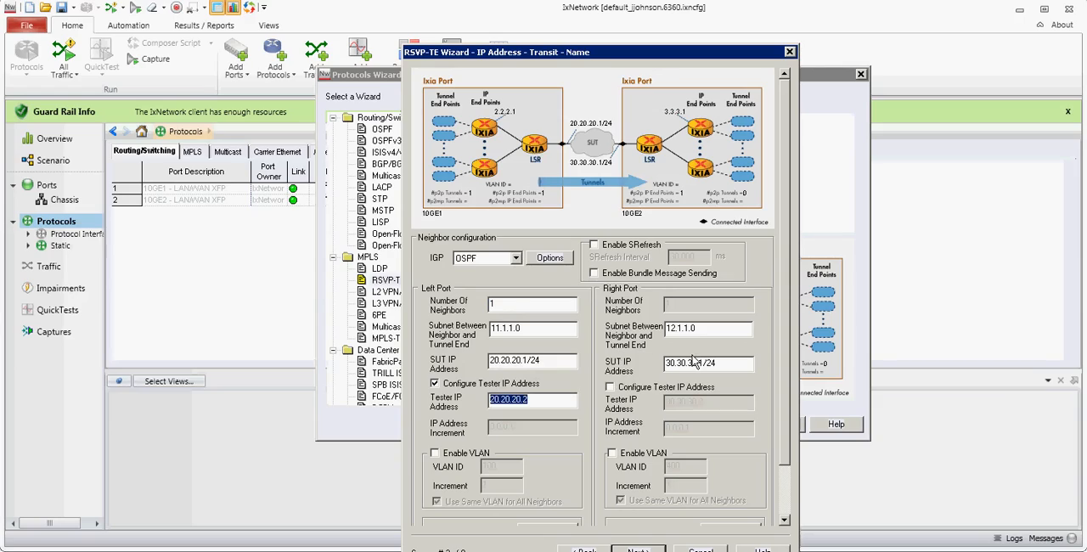
pyautogui.moveTo(639, 396)
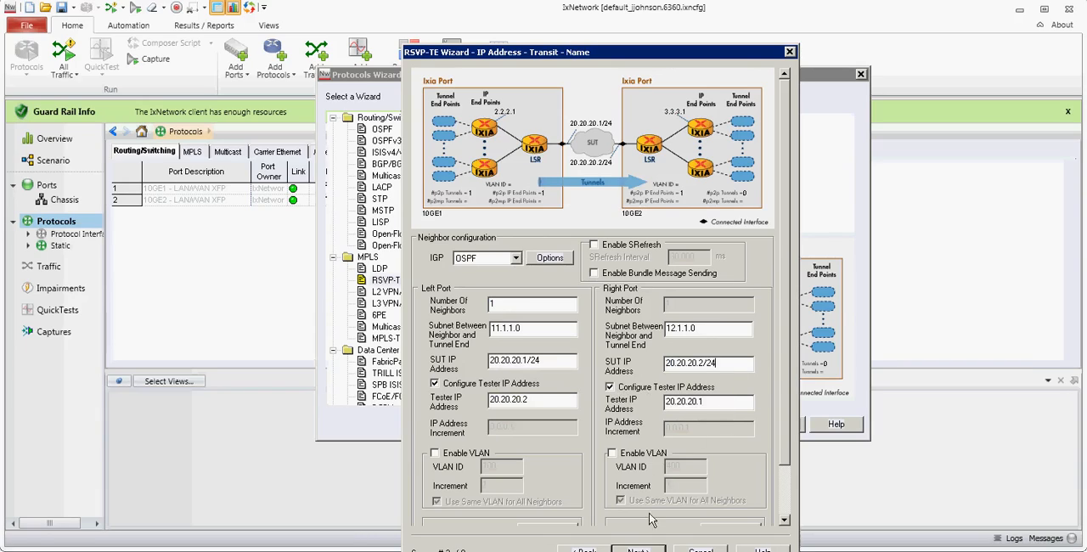
# Enter P2P tunnels from head 2.2.2.1/32 to tail 3.3.3.1/32, one tunnel per endpoint
pyautogui.click(638, 550)
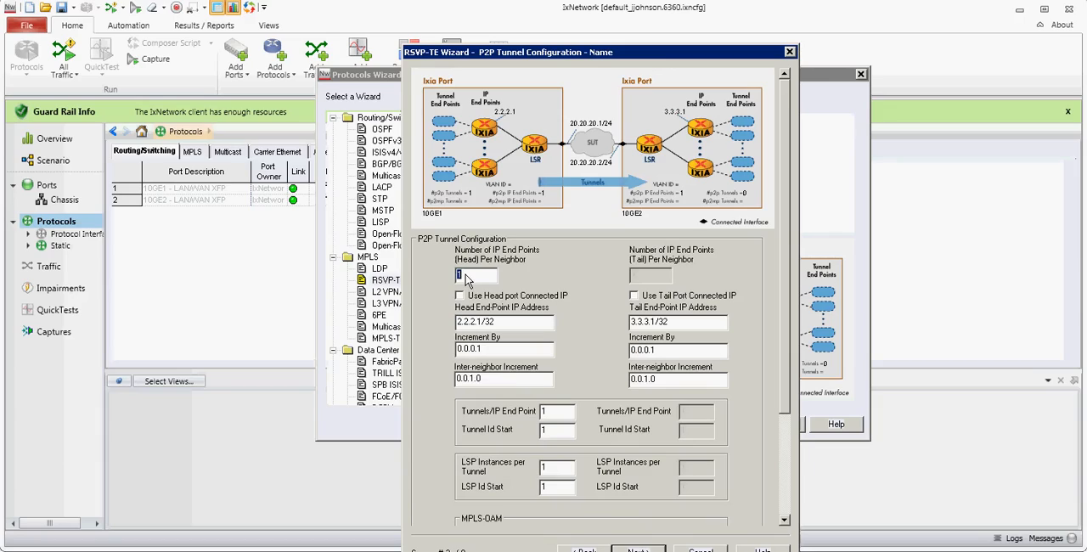
pyautogui.moveTo(501, 170)
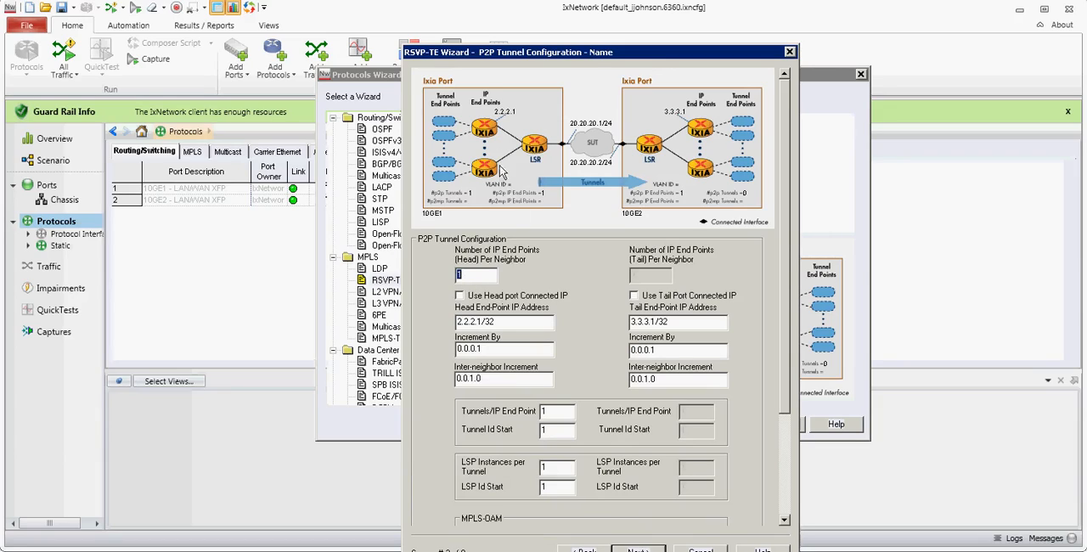
pyautogui.moveTo(488, 140)
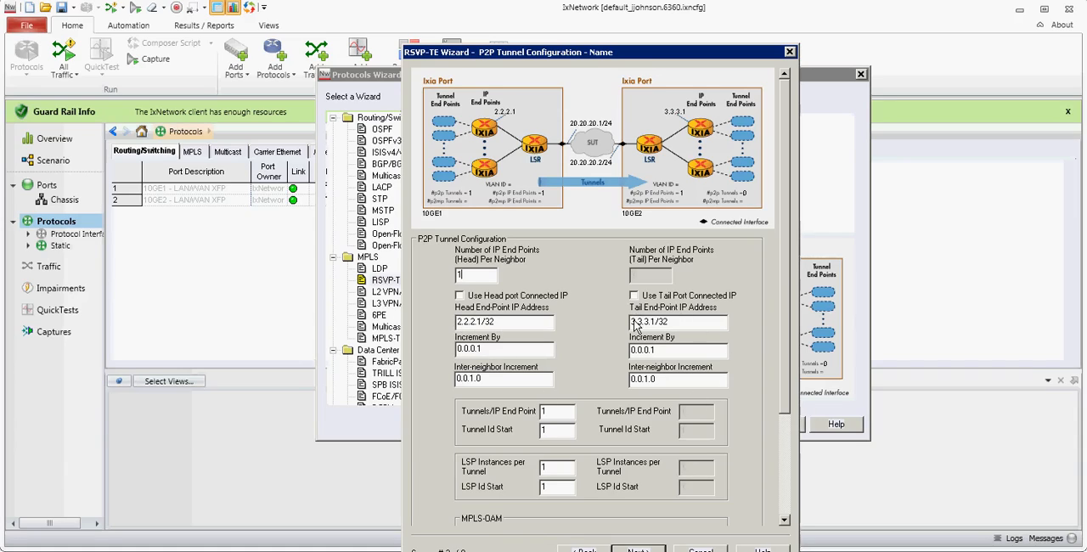
pyautogui.moveTo(552, 338)
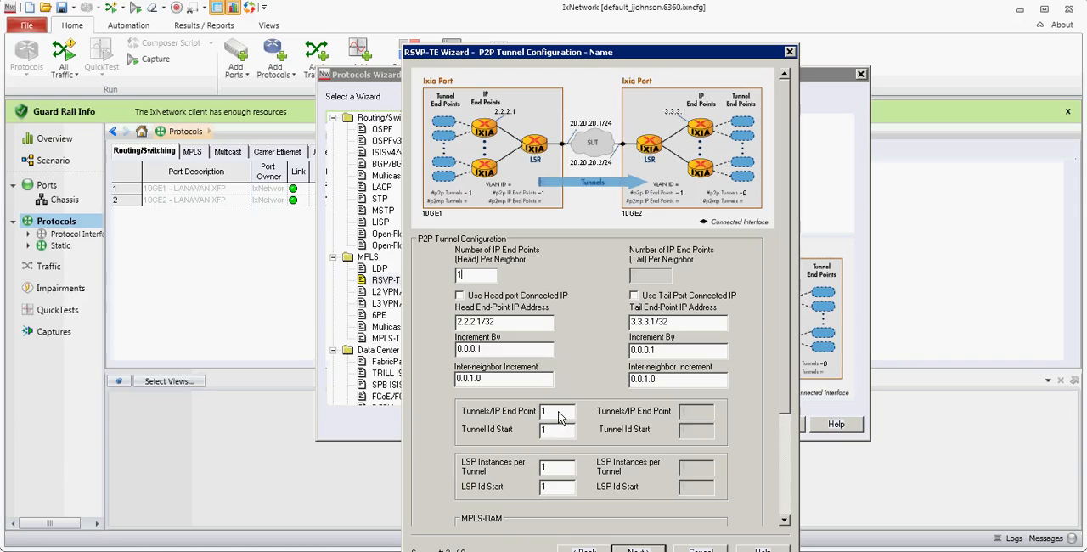
pyautogui.click(557, 411)
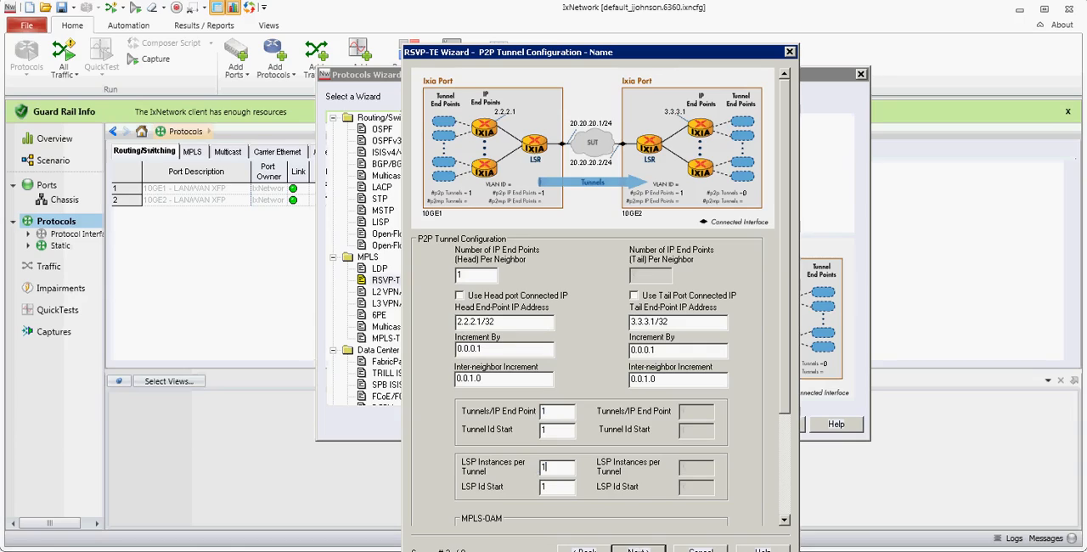
# Skip the TE and ERO pages, name it rsvp4, overwrite all configurations, and finish
pyautogui.click(638, 550)
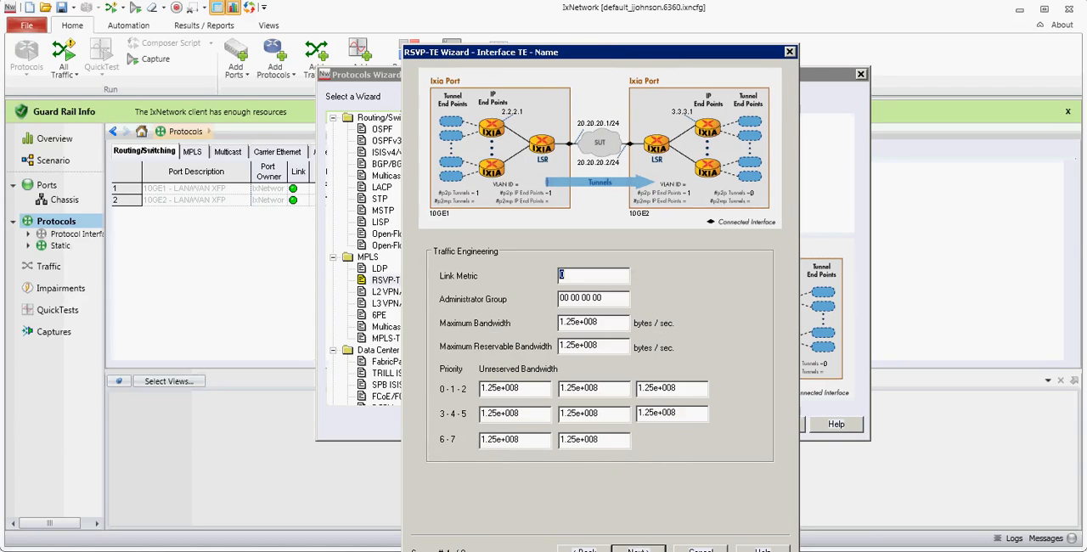
pyautogui.click(638, 551)
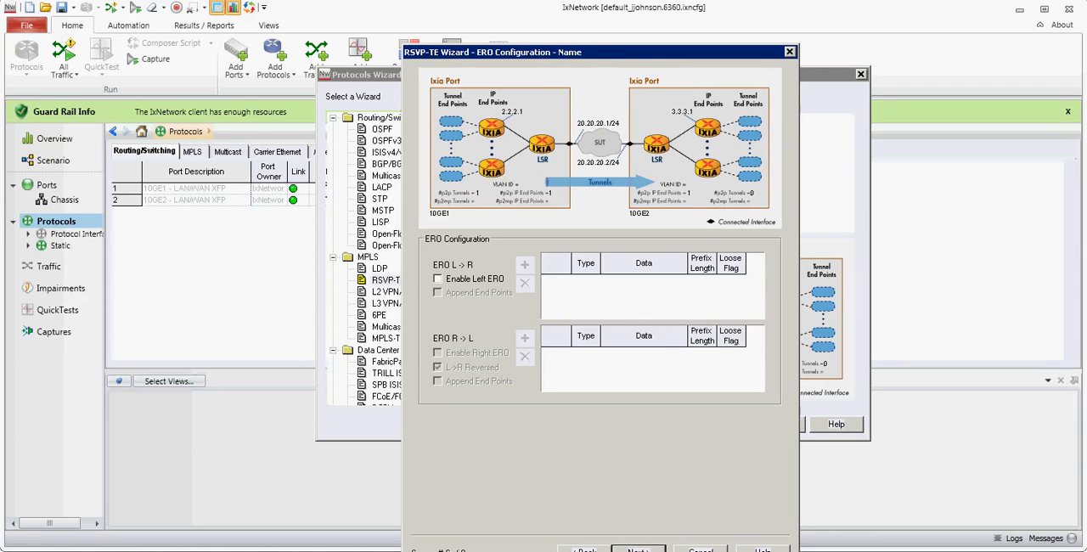
pyautogui.click(638, 551)
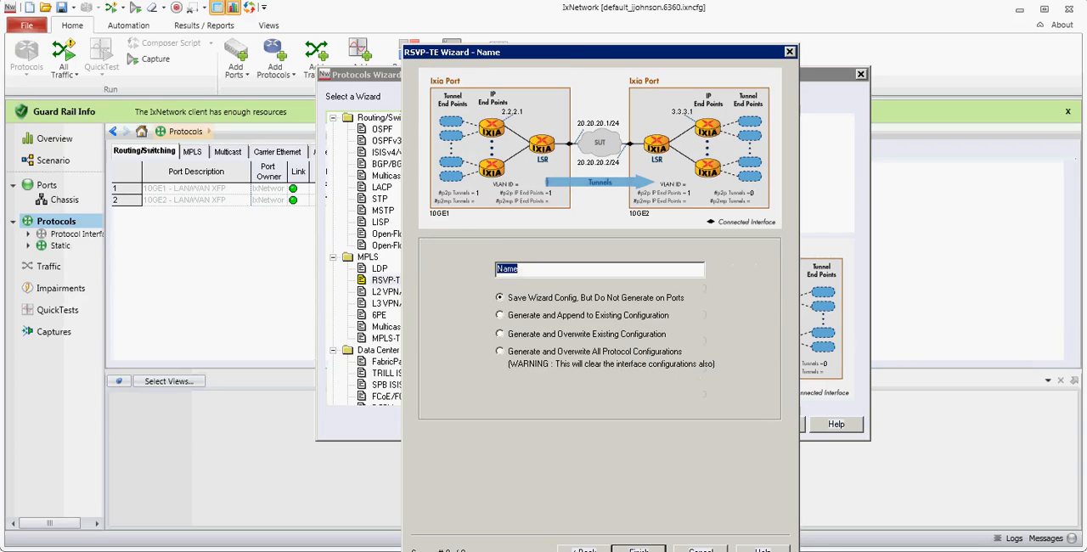
pyautogui.click(500, 351)
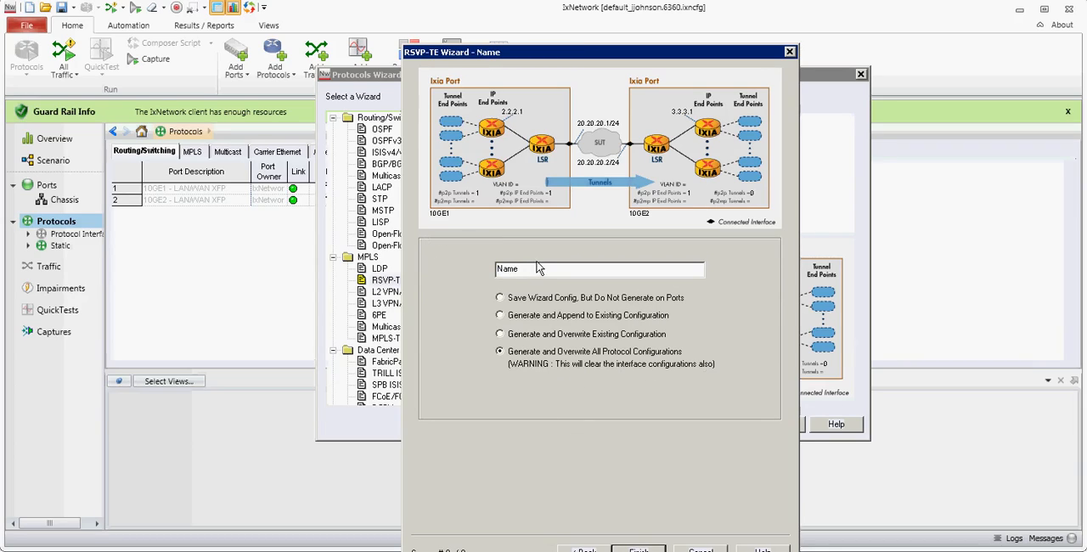
pyautogui.write('rsvp4')
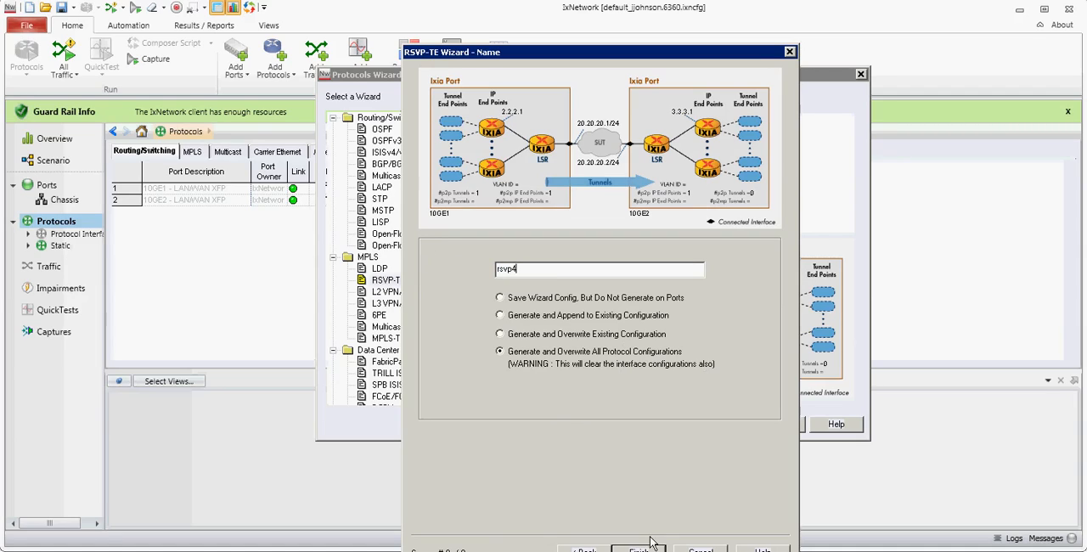
pyautogui.click(640, 548)
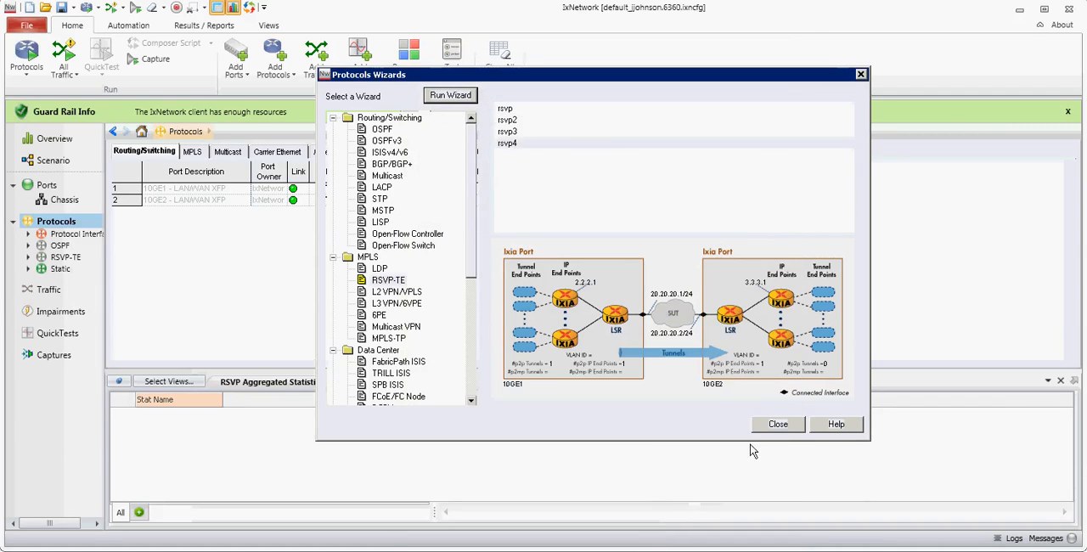
# Change the OSPF interfaces' Network Type from Broadcast to Point-Point
pyautogui.click(777, 424)
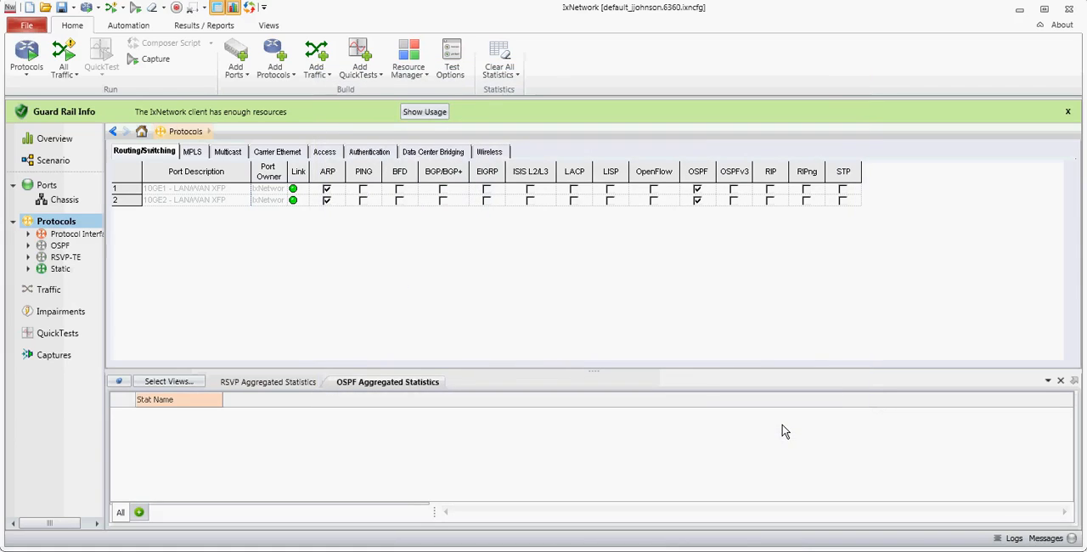
pyautogui.click(77, 233)
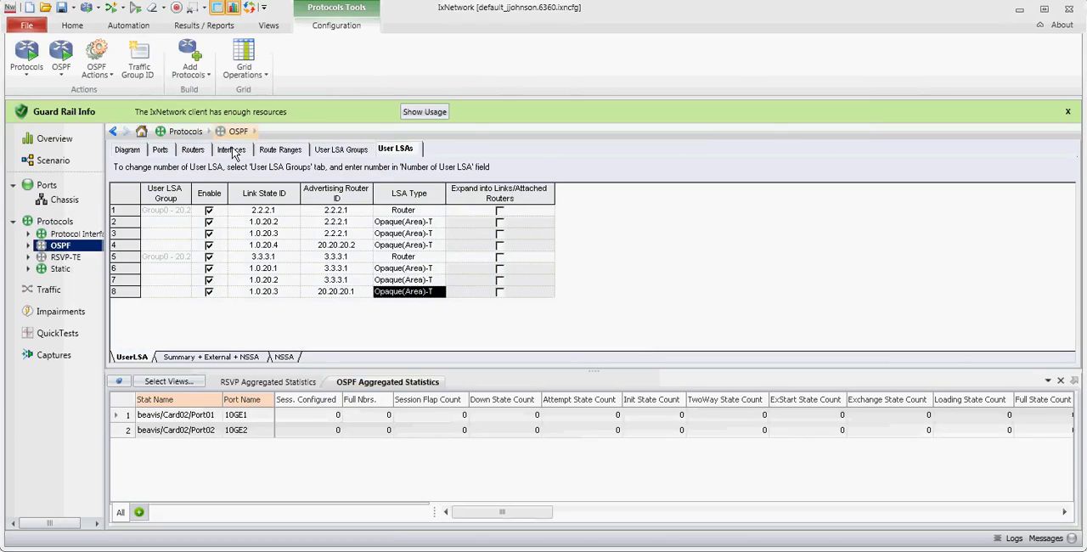
pyautogui.click(231, 149)
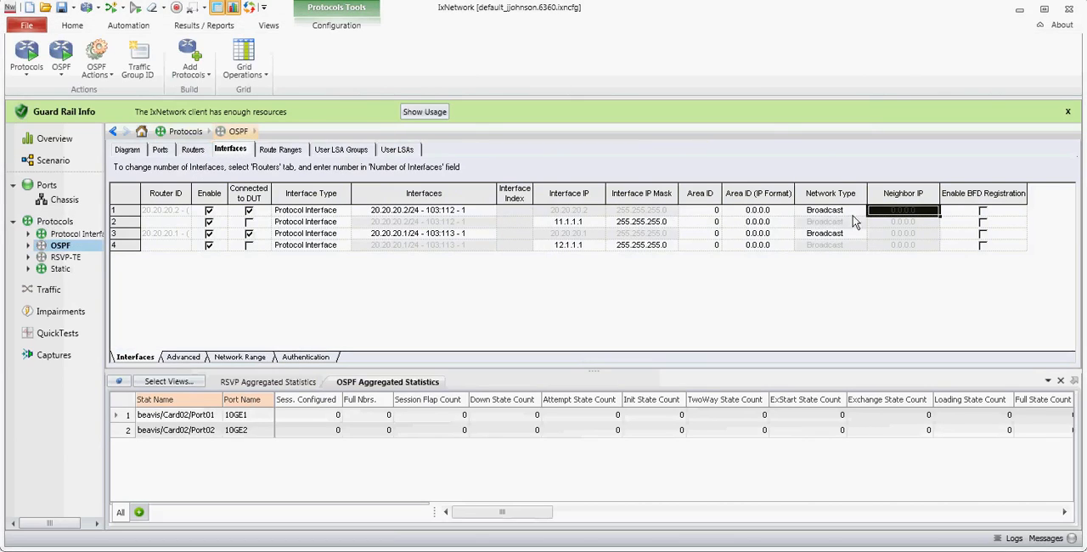
pyautogui.click(860, 210)
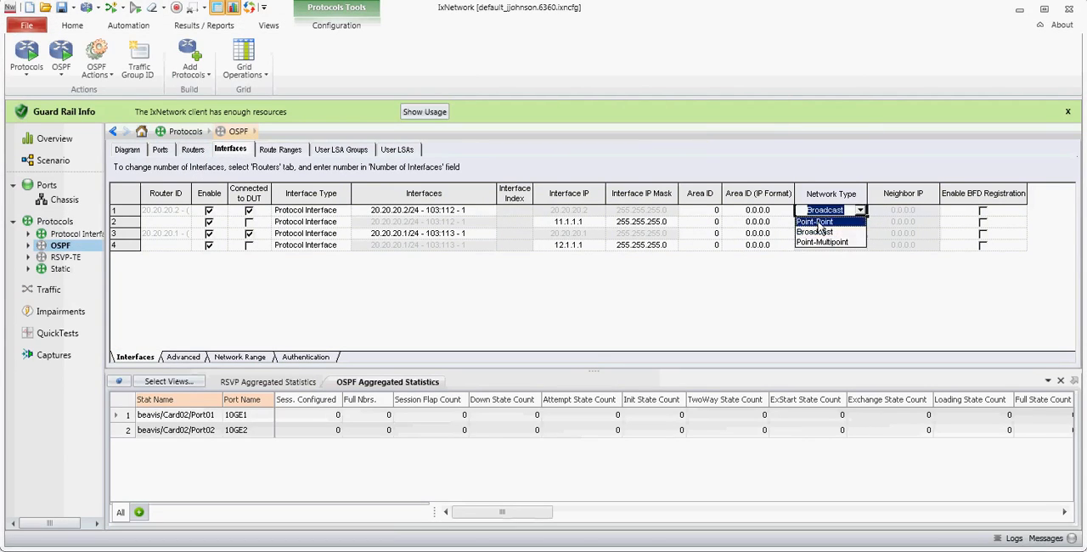
pyautogui.click(814, 221)
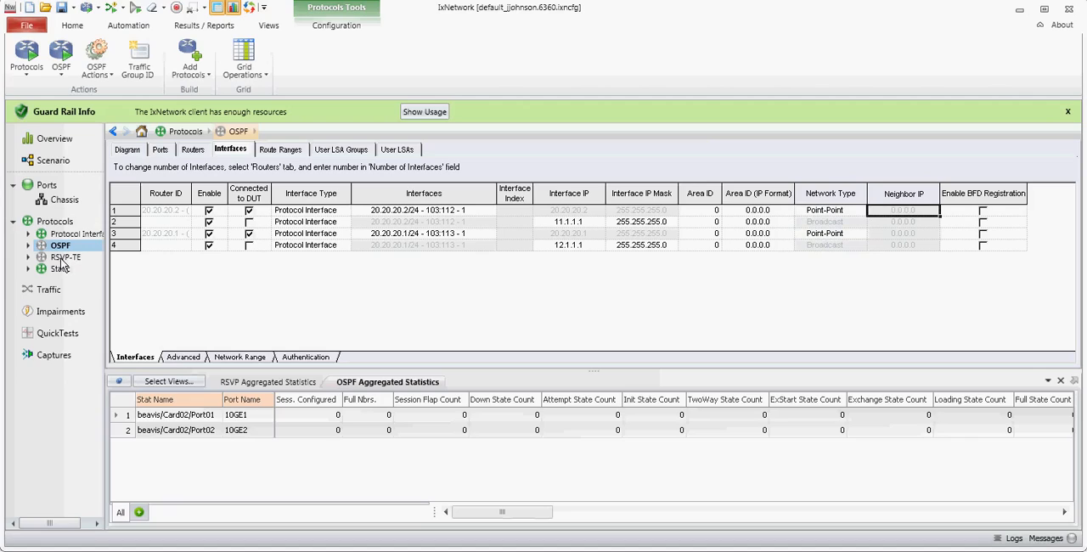
# Review RSVP-TE per-port neighbor counts and the 20.20.20.2/20.20.20.1 neighbor pairs on both ports
pyautogui.click(65, 256)
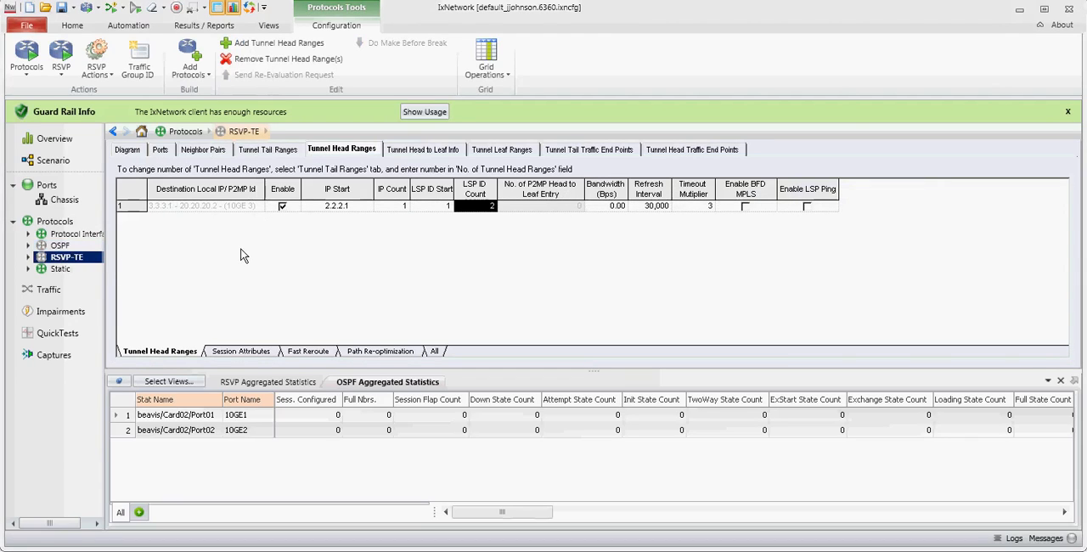
pyautogui.moveTo(217, 156)
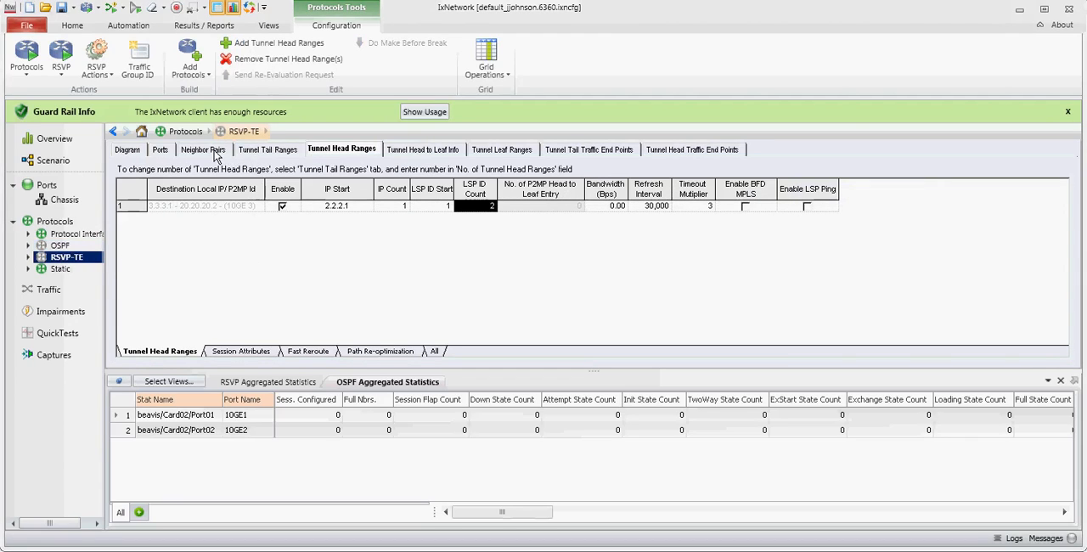
pyautogui.click(158, 149)
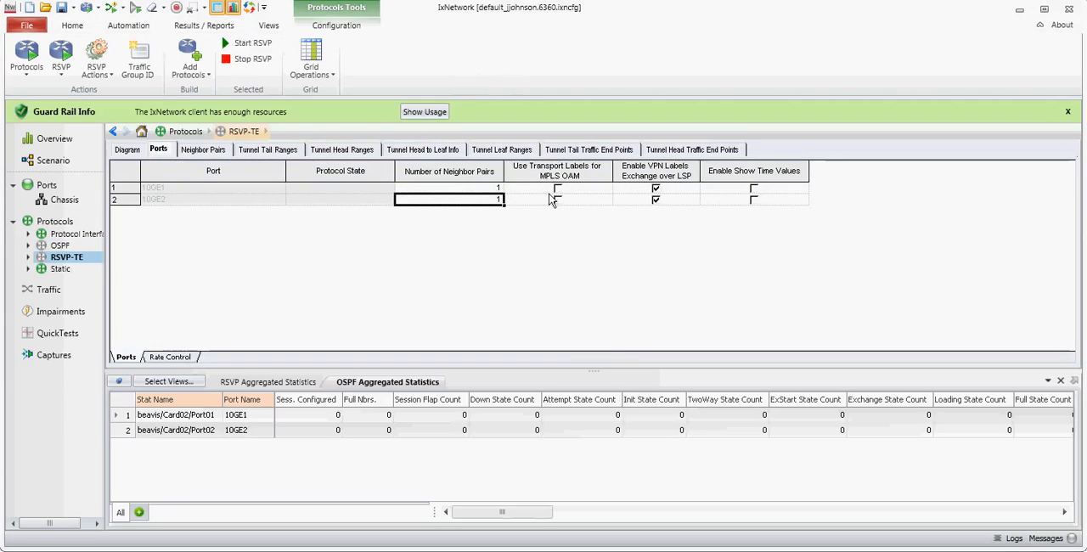
pyautogui.click(449, 199)
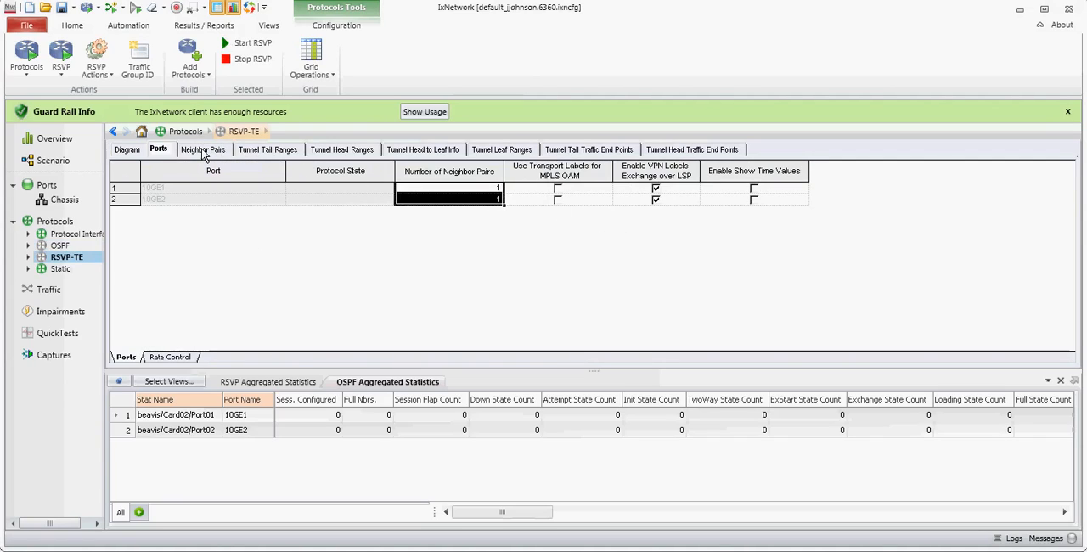
pyautogui.click(203, 148)
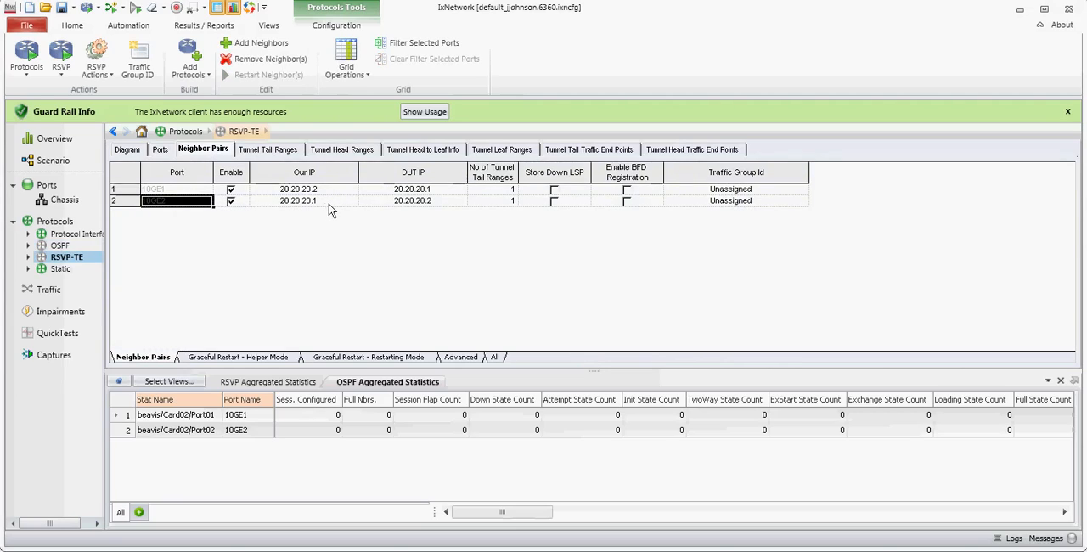
pyautogui.click(176, 189)
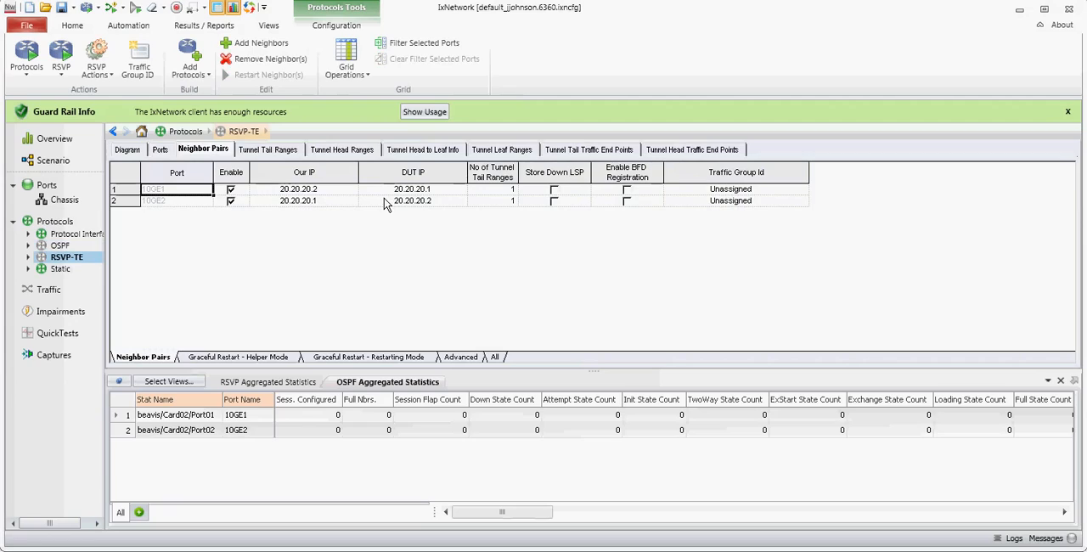
pyautogui.moveTo(269, 149)
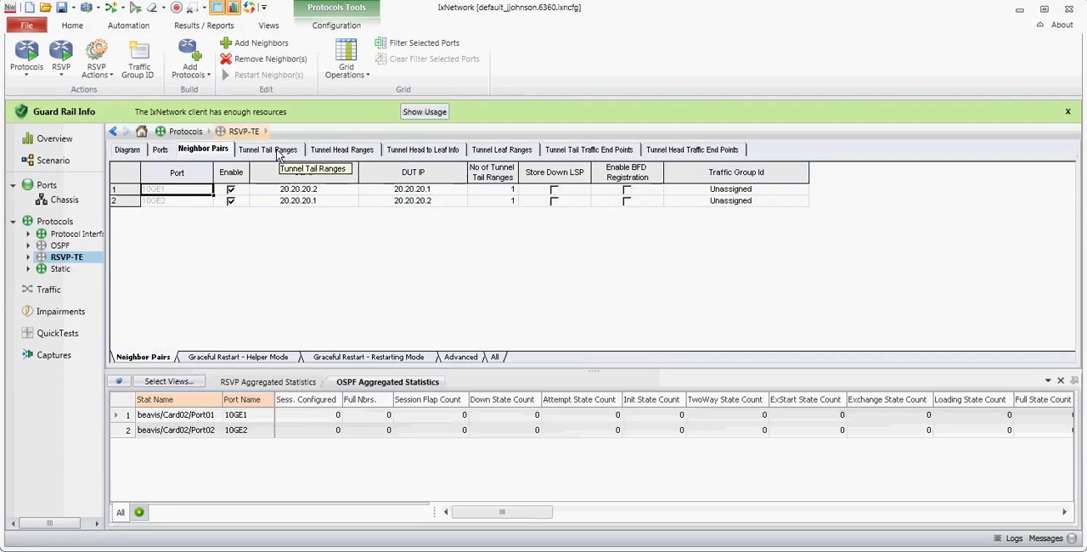
# Set the ingress tunnel tail range ID count to 1000 and review the 2.2.2.1 head range
pyautogui.click(268, 150)
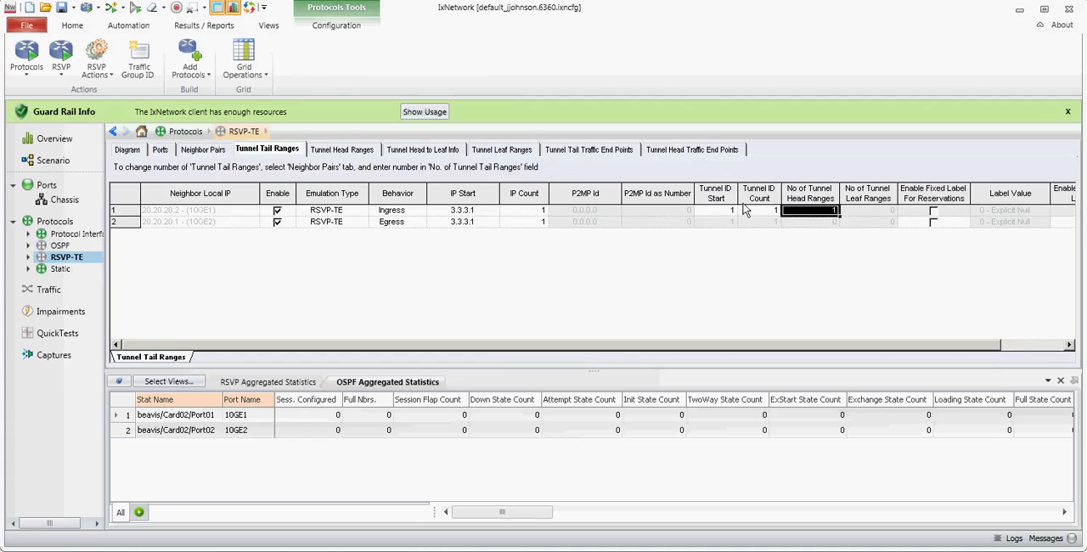
pyautogui.click(758, 210)
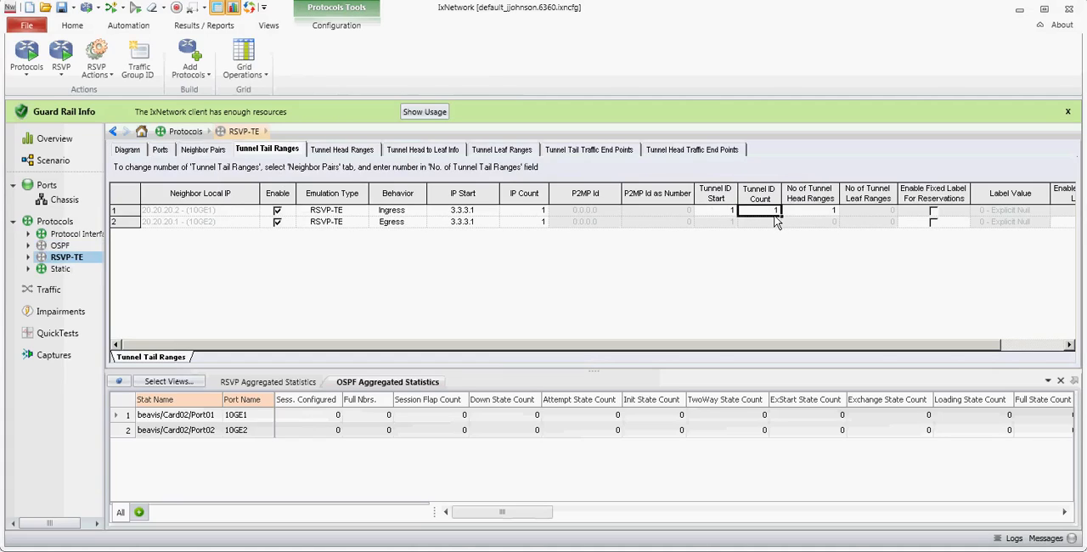
pyautogui.write('1000')
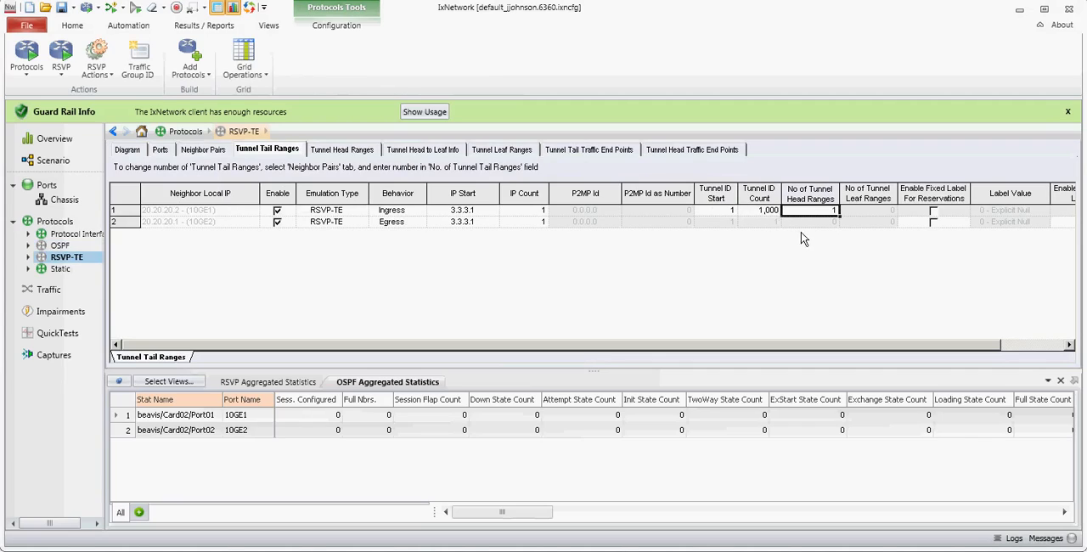
pyautogui.click(758, 222)
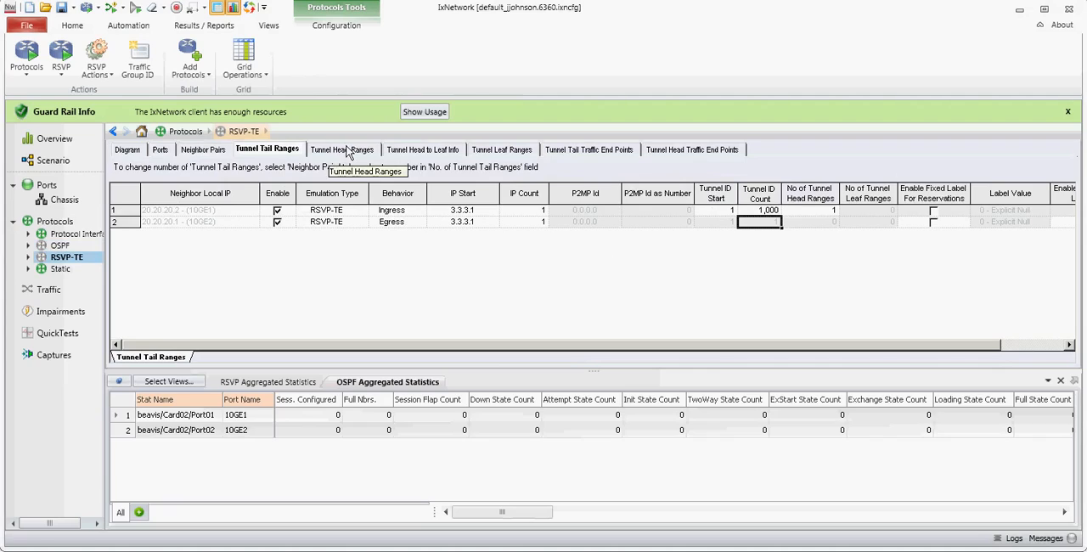
pyautogui.click(342, 150)
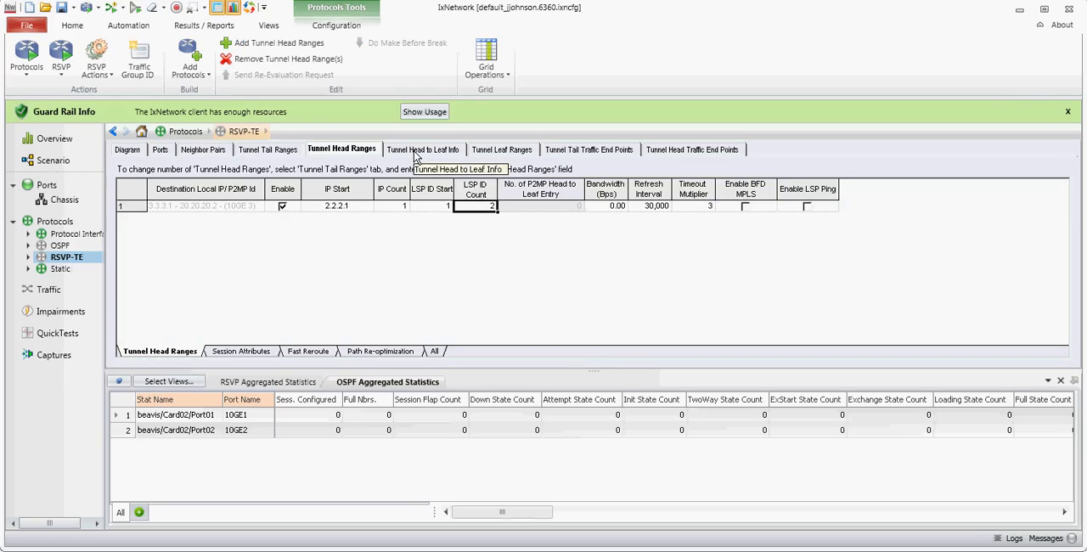
pyautogui.moveTo(60, 251)
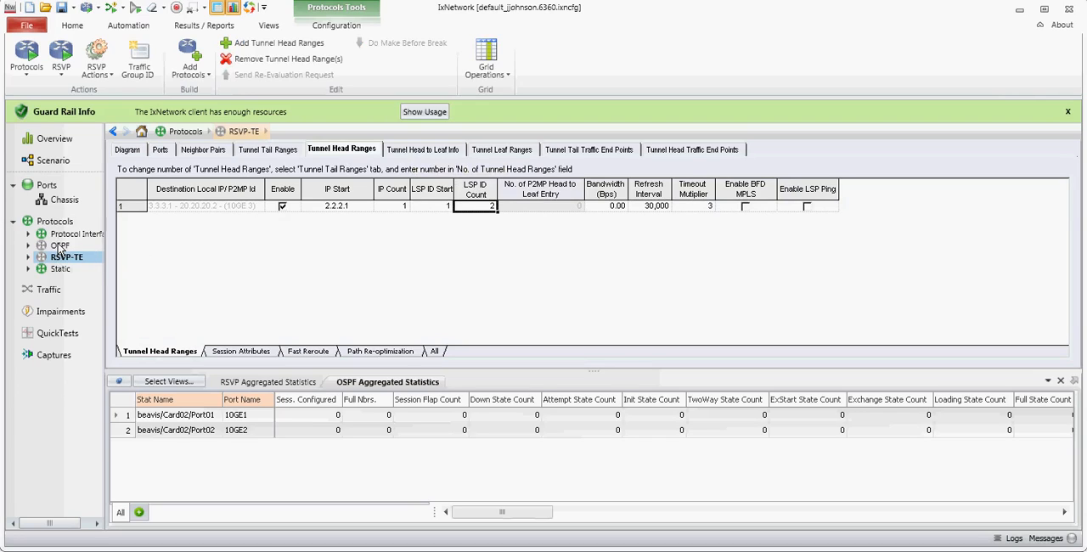
# Confirm one full OSPF neighbor per 10GE port, then return to Tunnel Tail Ranges
pyautogui.click(60, 244)
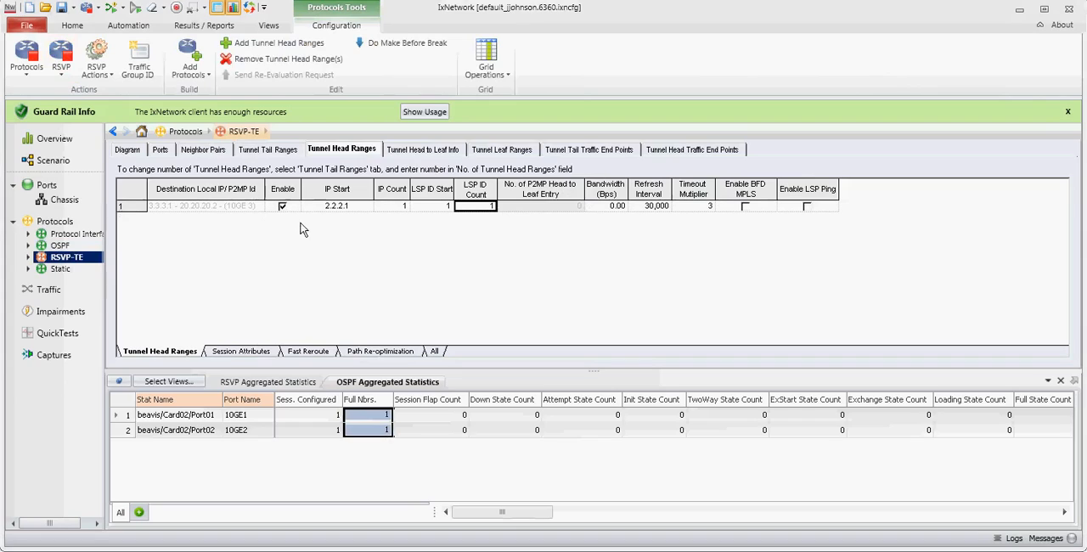
pyautogui.click(267, 150)
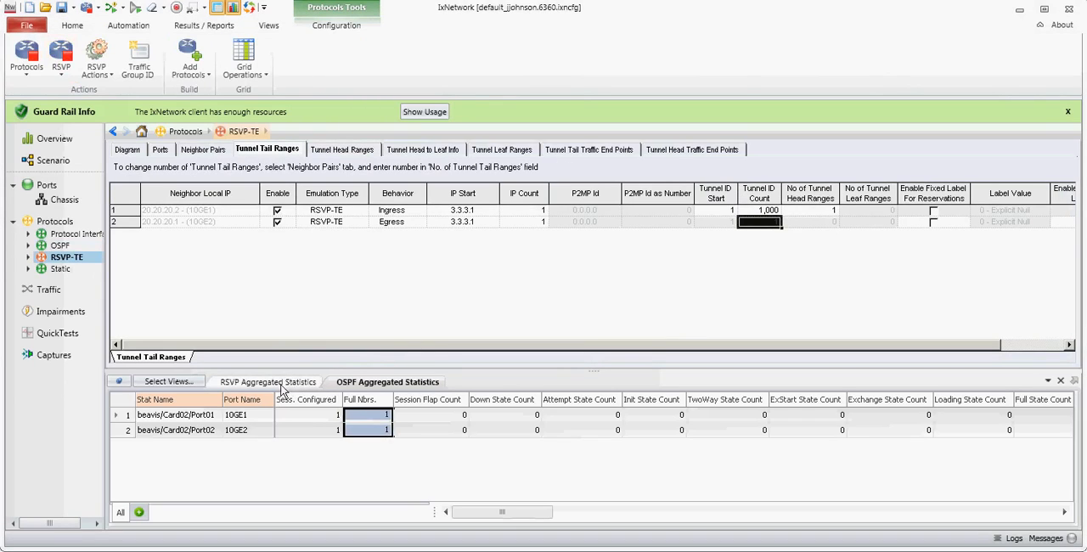
# Check RSVP Aggregated Statistics: 1,000 ingress LSPs up on 10GE1, 1,000 egress on 10GE2
pyautogui.click(269, 381)
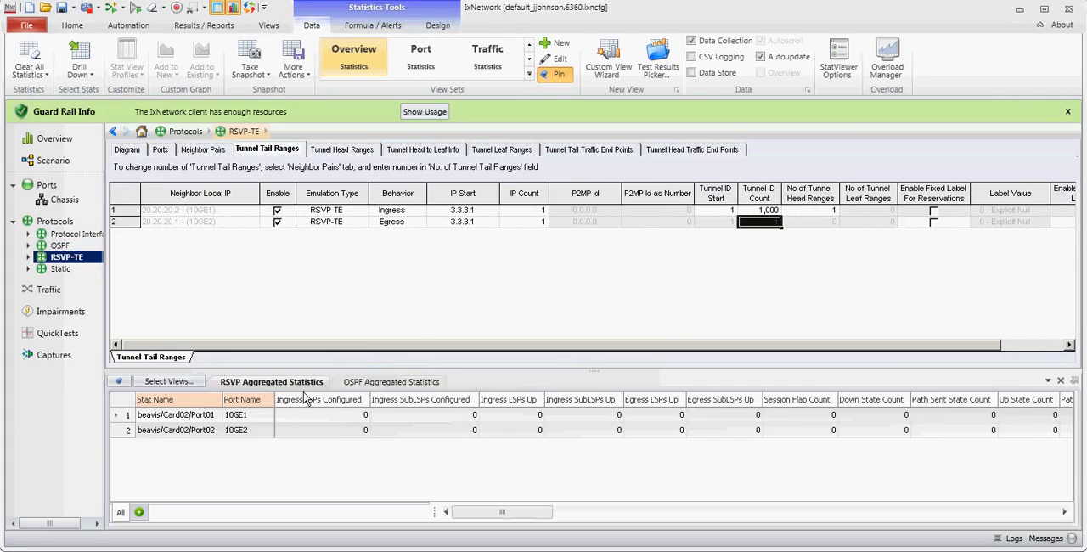
pyautogui.click(167, 381)
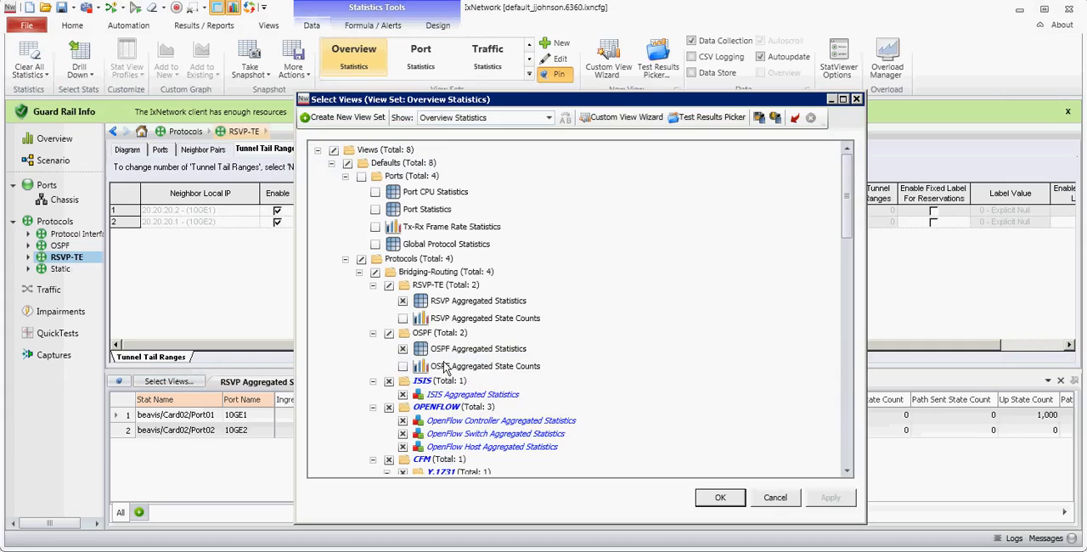
pyautogui.click(719, 497)
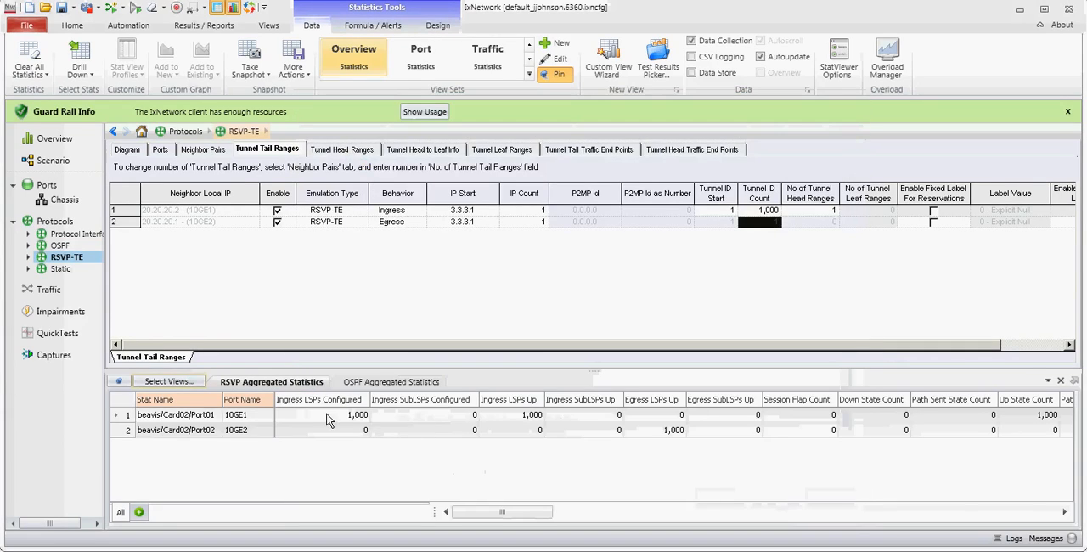
pyautogui.moveTo(408, 425)
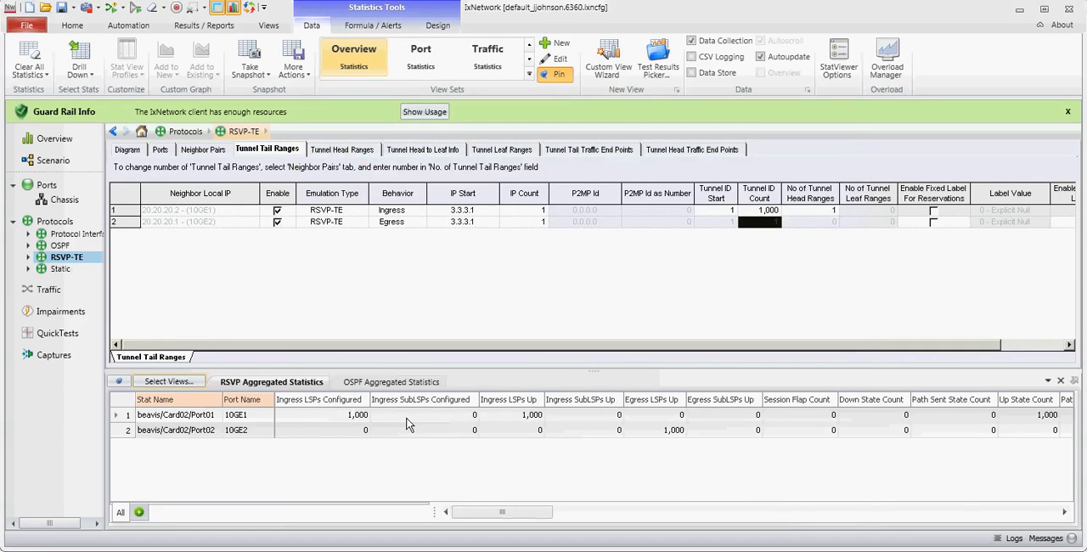
pyautogui.moveTo(354, 422)
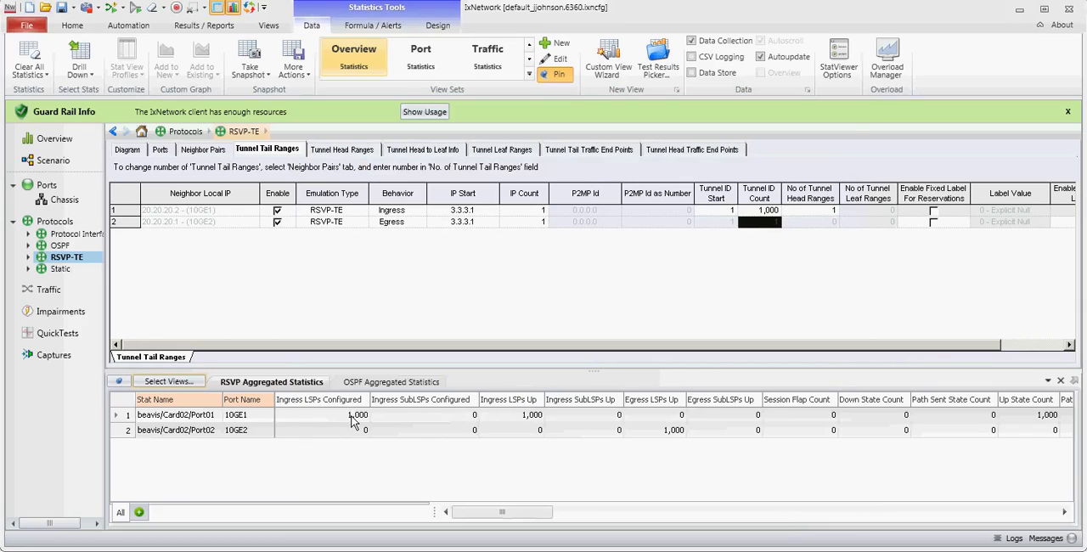
pyautogui.moveTo(536, 423)
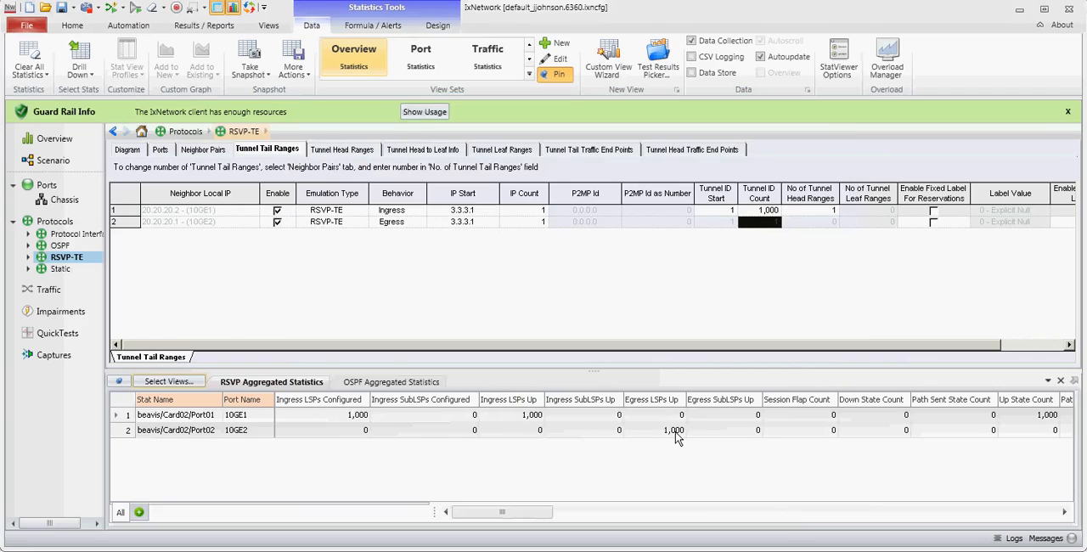
pyautogui.moveTo(679, 462)
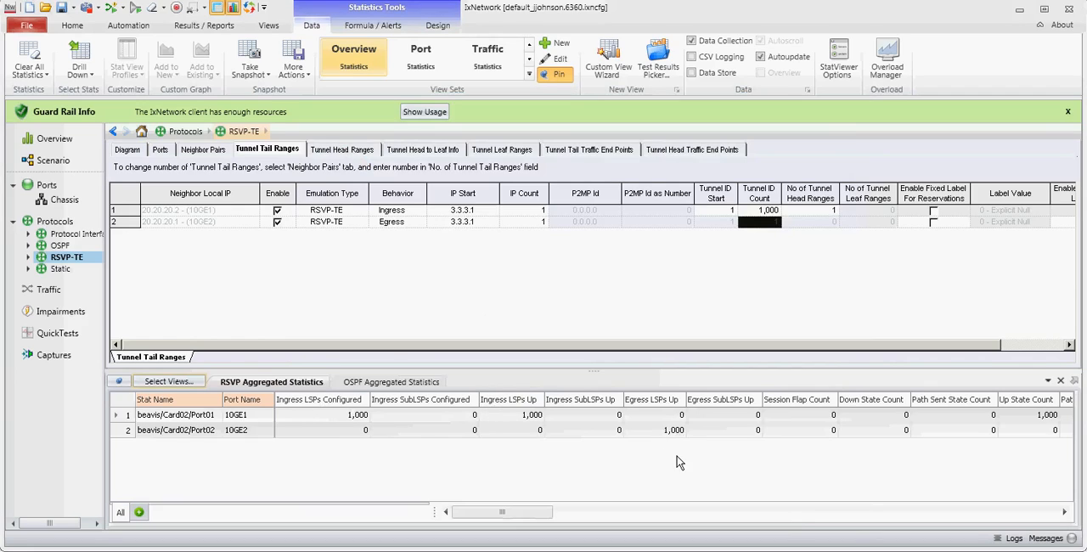
pyautogui.click(48, 290)
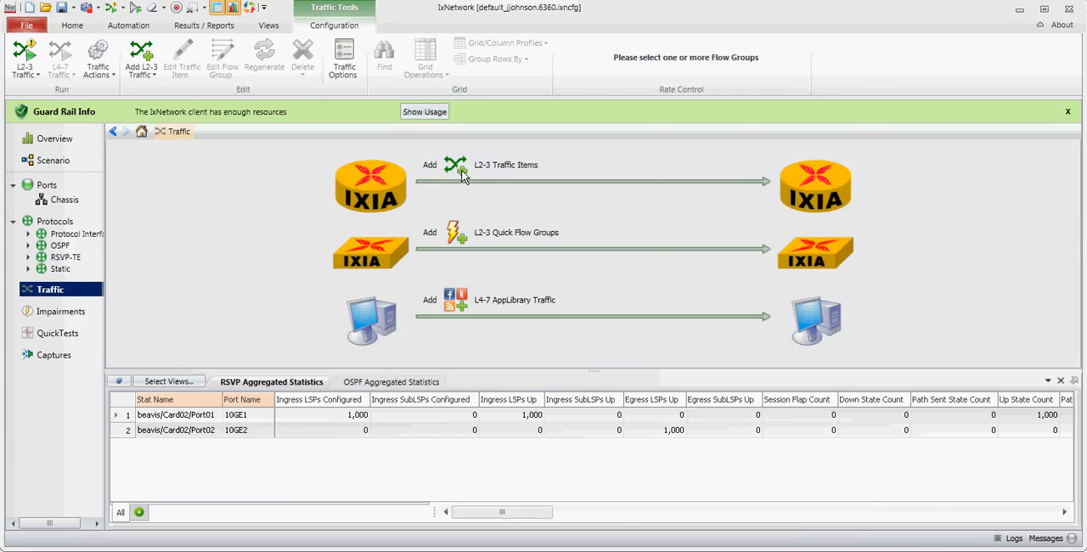
# Add an L2-3 traffic item sourced from Head Range 2.2.2.1/32/1 toward Tail Range 3.3.3.1/32/1
pyautogui.click(430, 165)
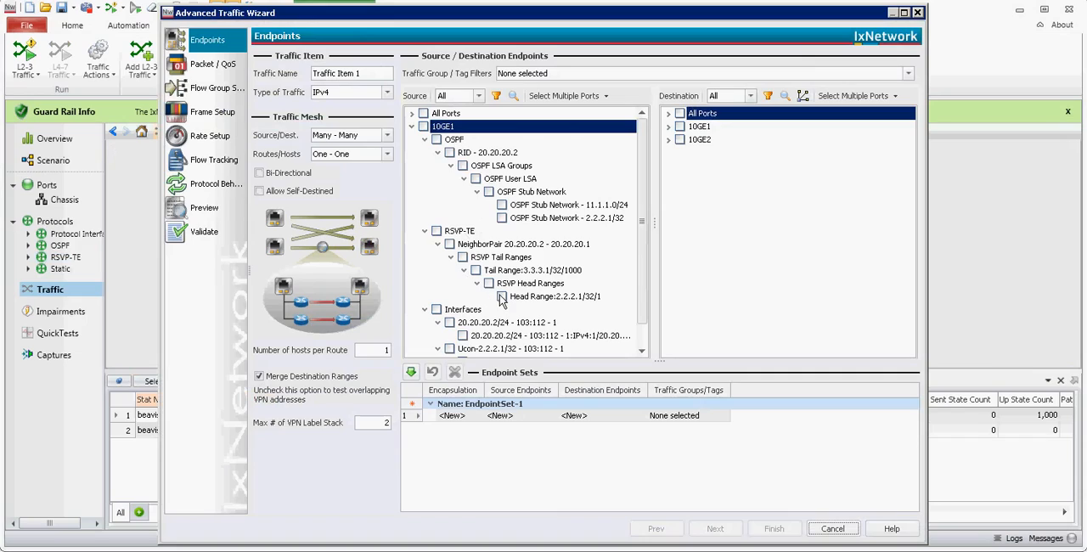
pyautogui.click(503, 295)
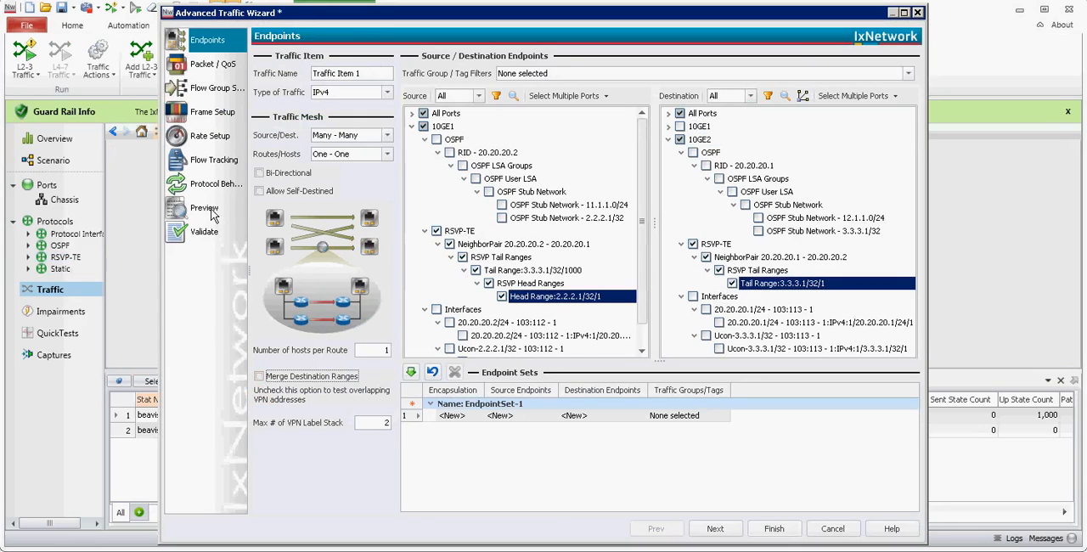
# Preview the flow group's 1000 MPLS packets from 2.2.2.1 to 3.3.3.1, then finish Traffic Item 1
pyautogui.click(204, 208)
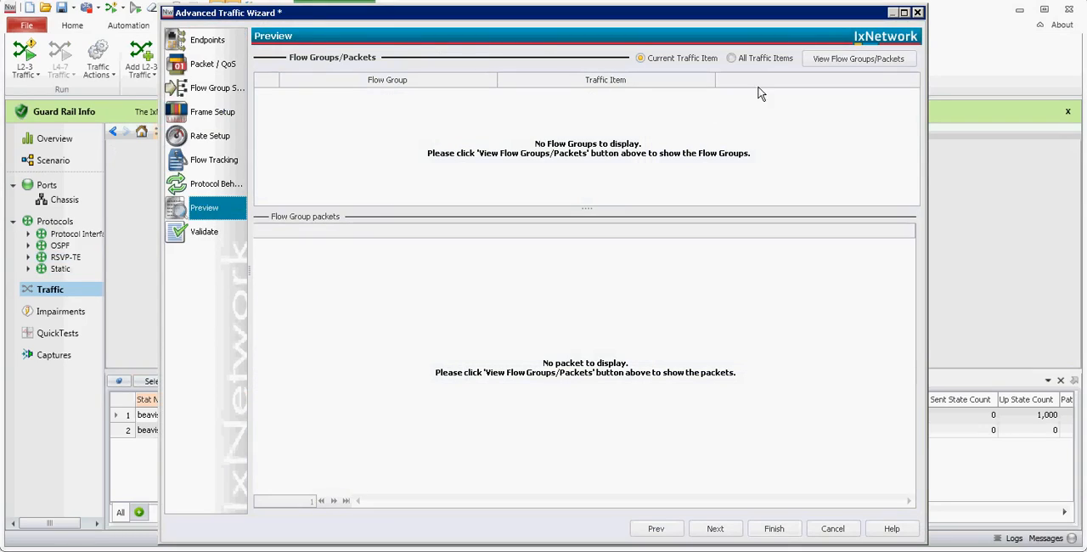
pyautogui.click(859, 58)
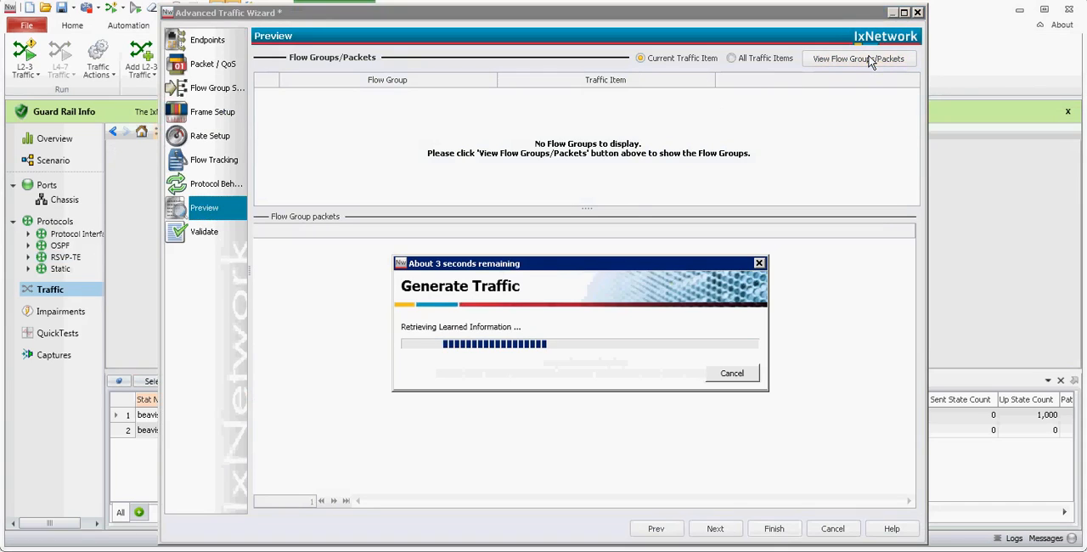
pyautogui.click(857, 59)
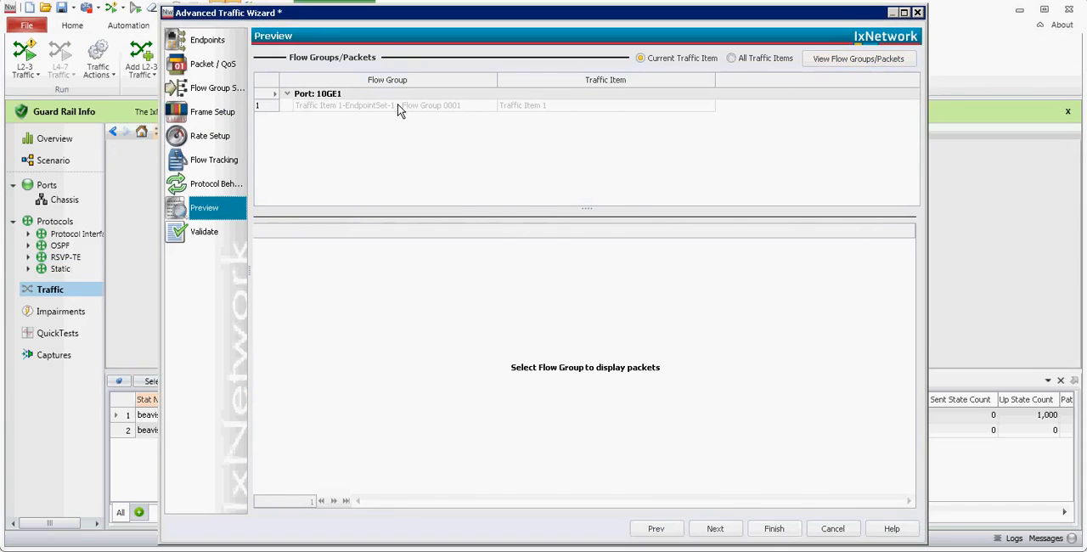
pyautogui.click(387, 105)
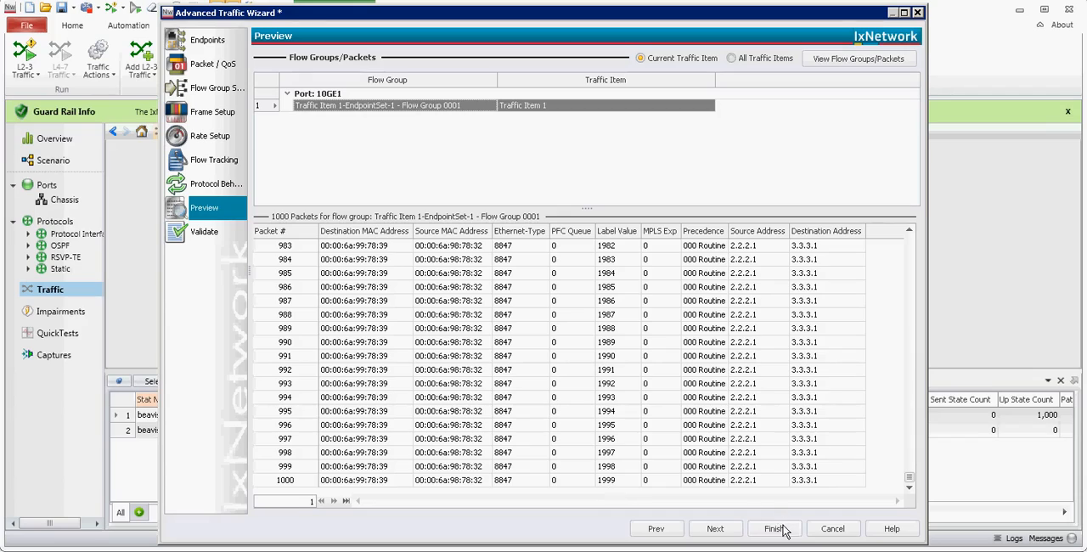
pyautogui.click(774, 528)
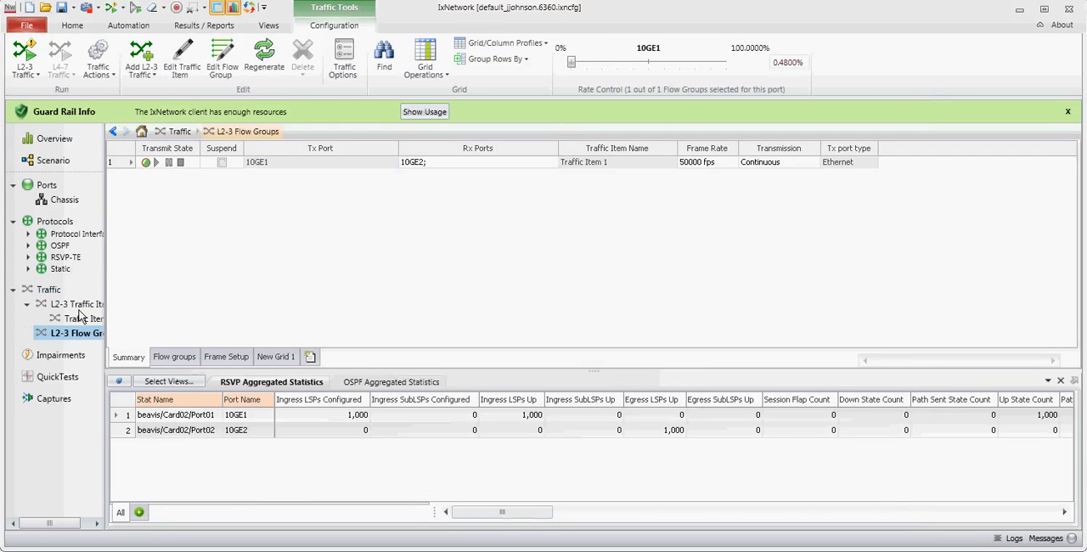
pyautogui.moveTo(204, 190)
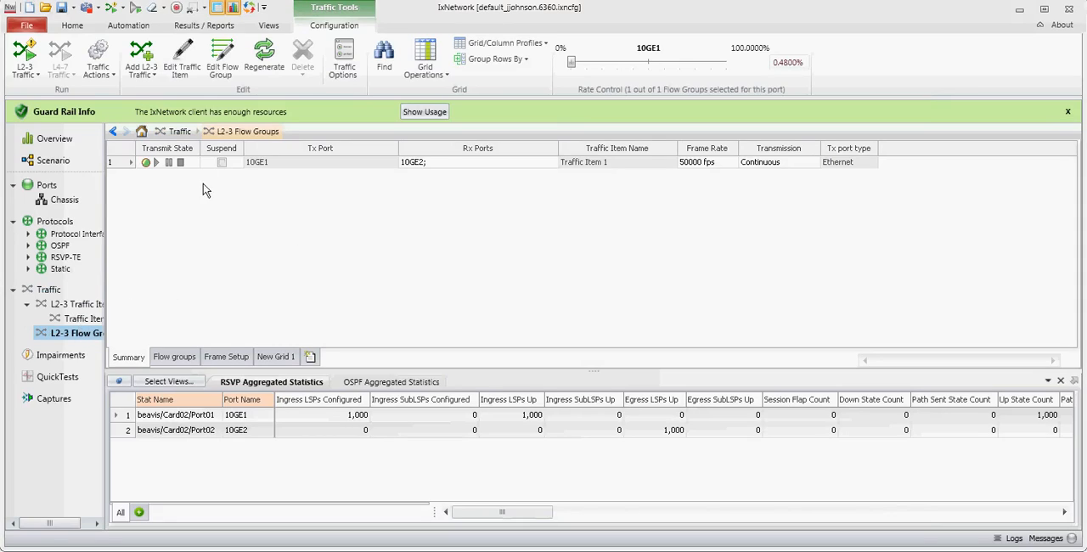